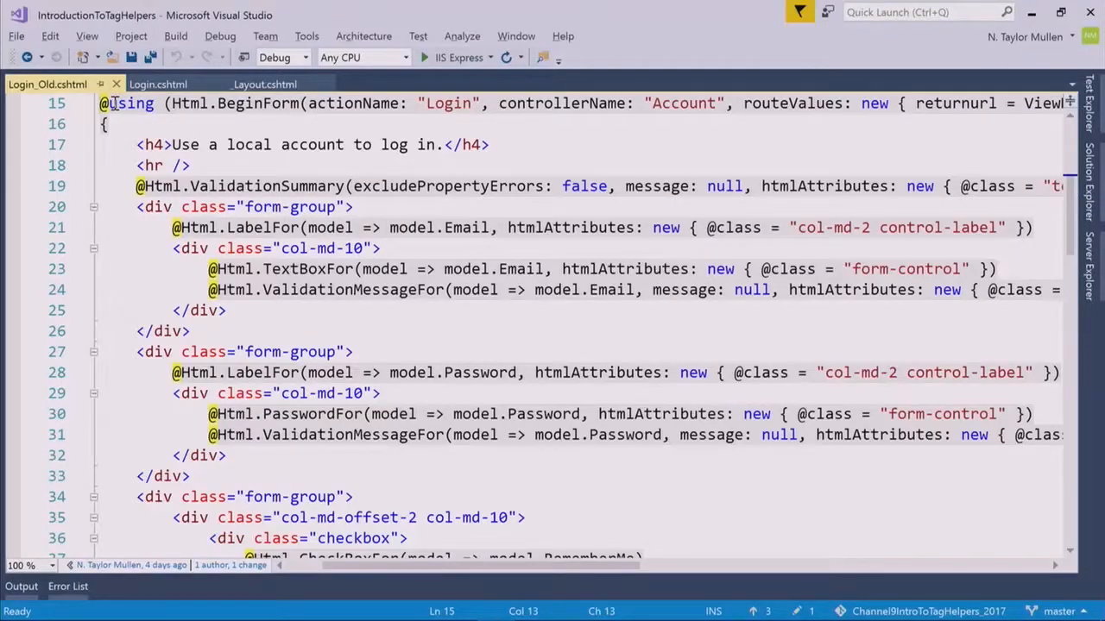
Switch to the running site and open its login page.
key("alt+tab")
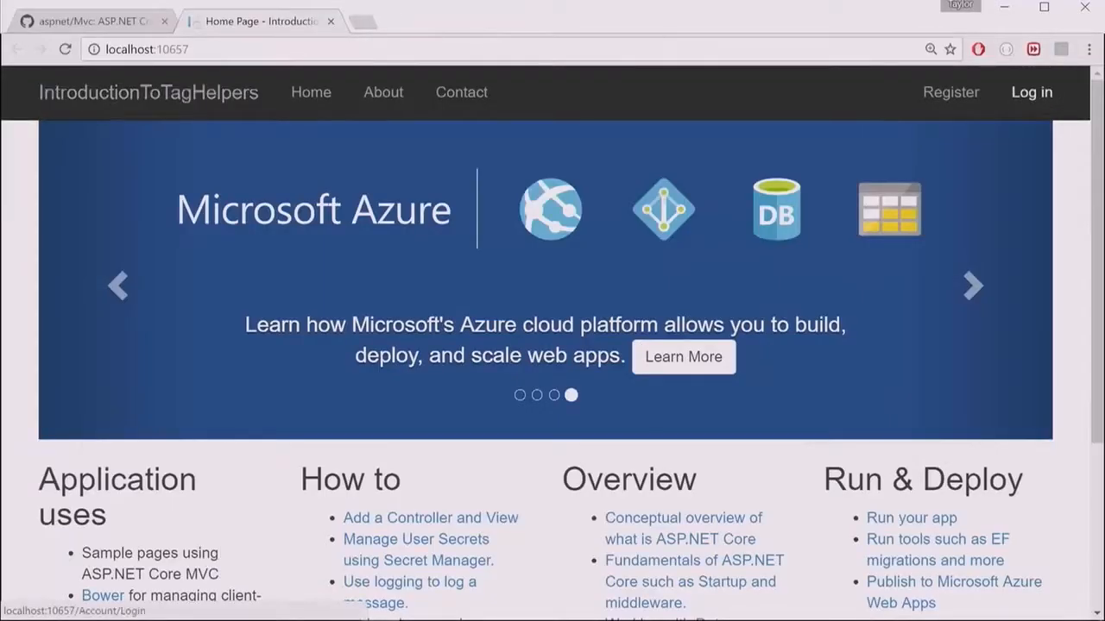
left_click(1030, 93)
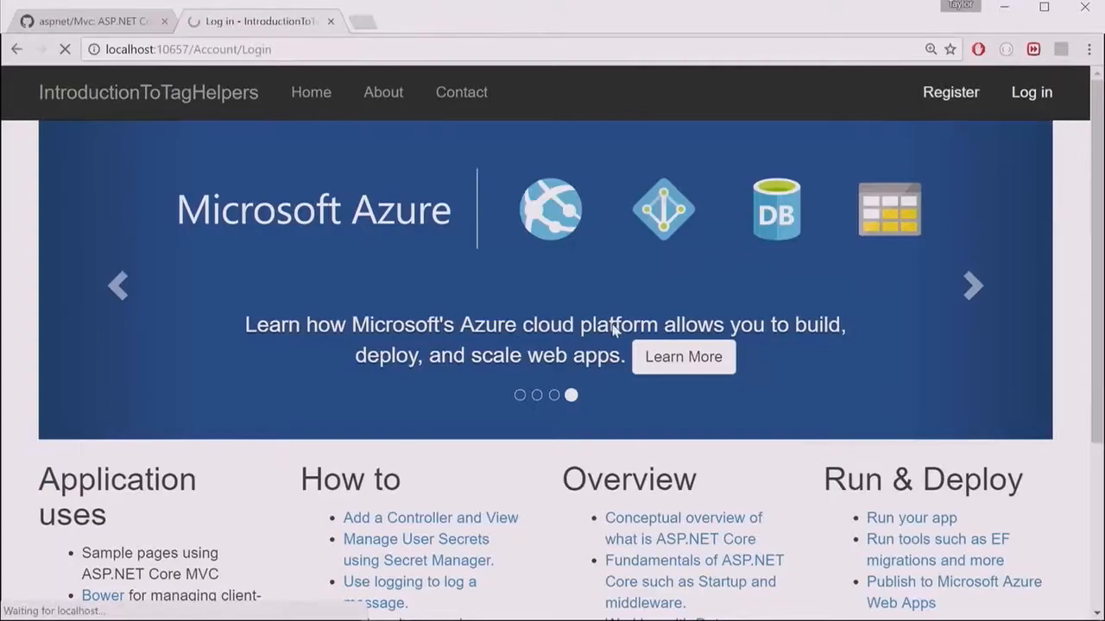
left_click(1030, 91)
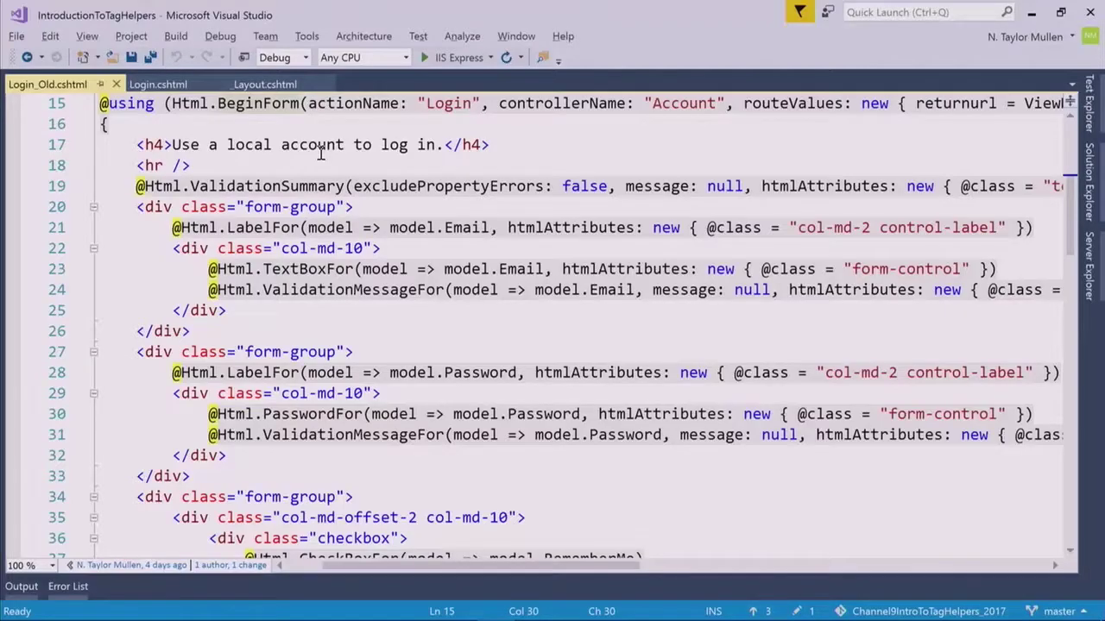
double_click(258, 103)
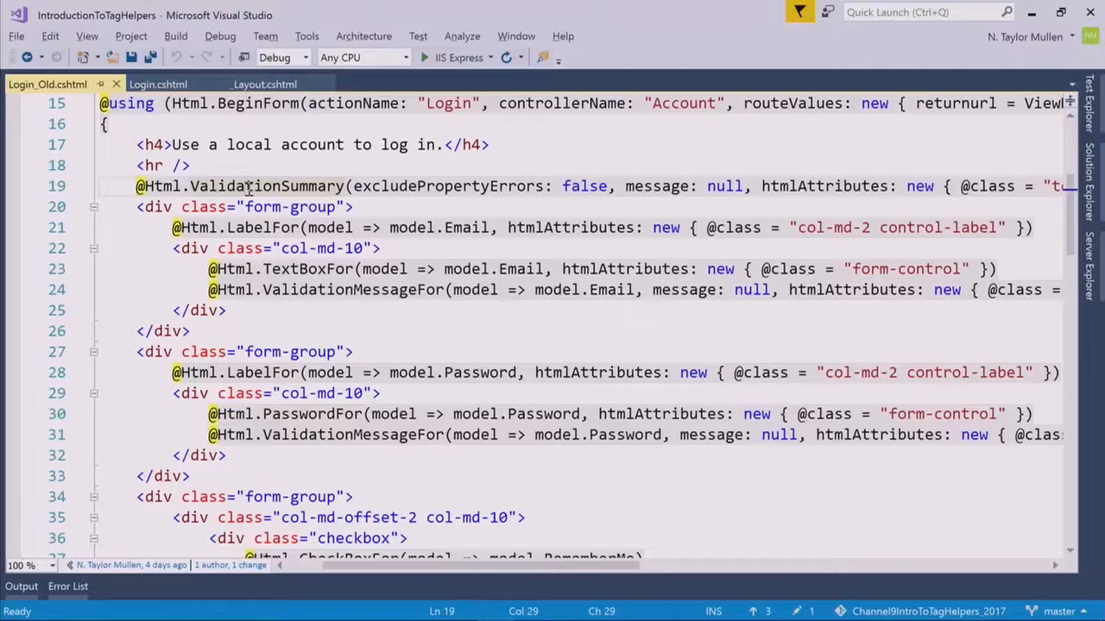
mouse_move(39, 84)
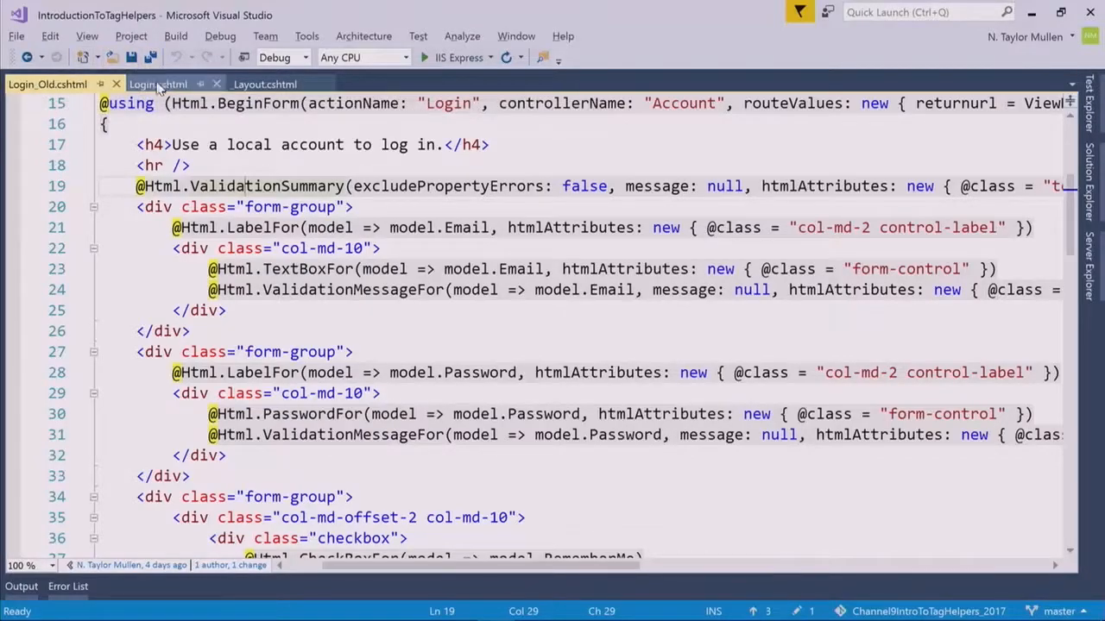
Compare Login.cshtml with Login_Old.cshtml, then select the form's asp-controller attribute.
left_click(158, 84)
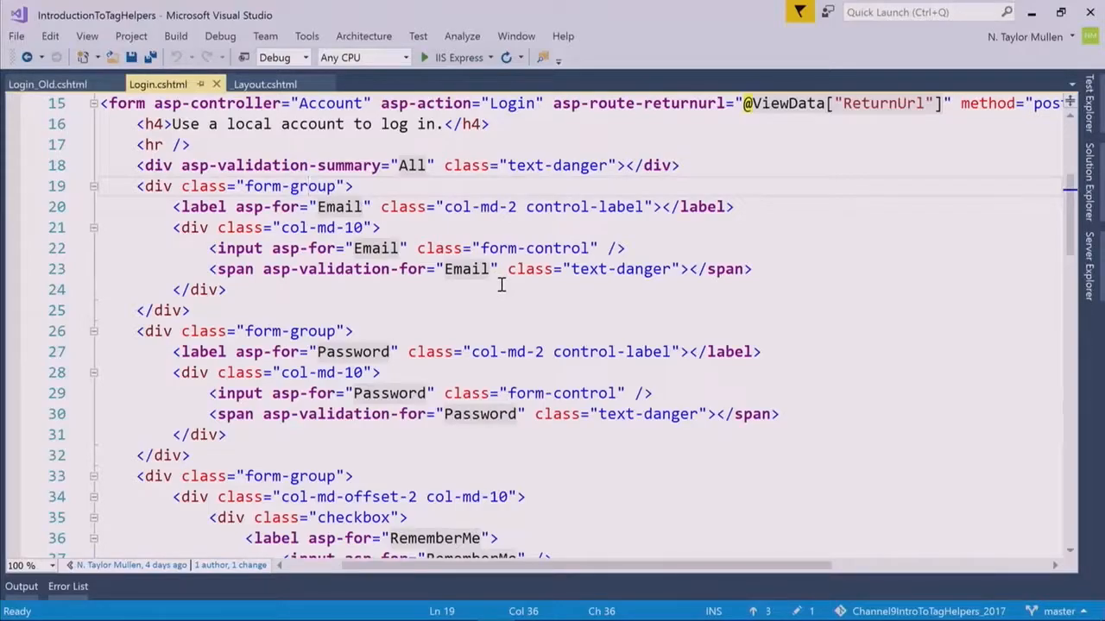
mouse_move(476, 279)
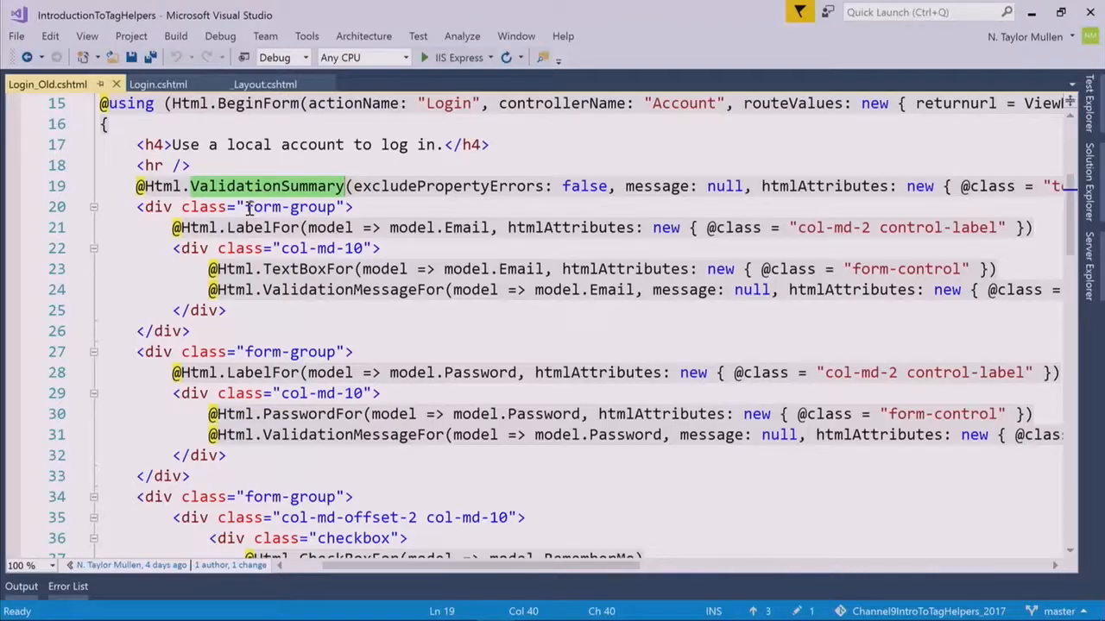
left_click(157, 83)
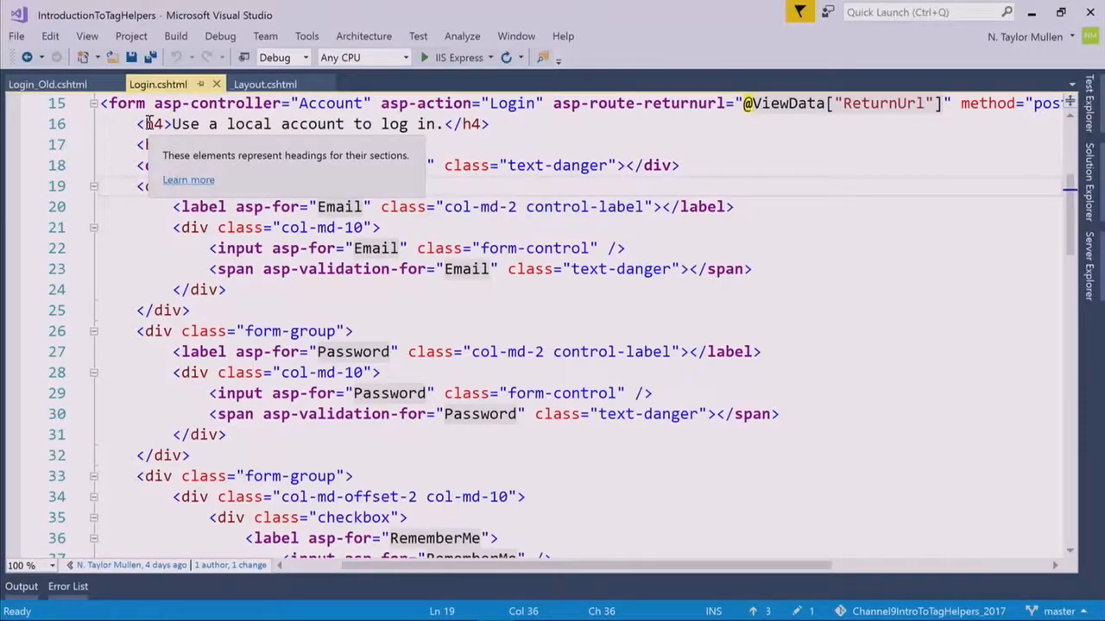
mouse_move(125, 102)
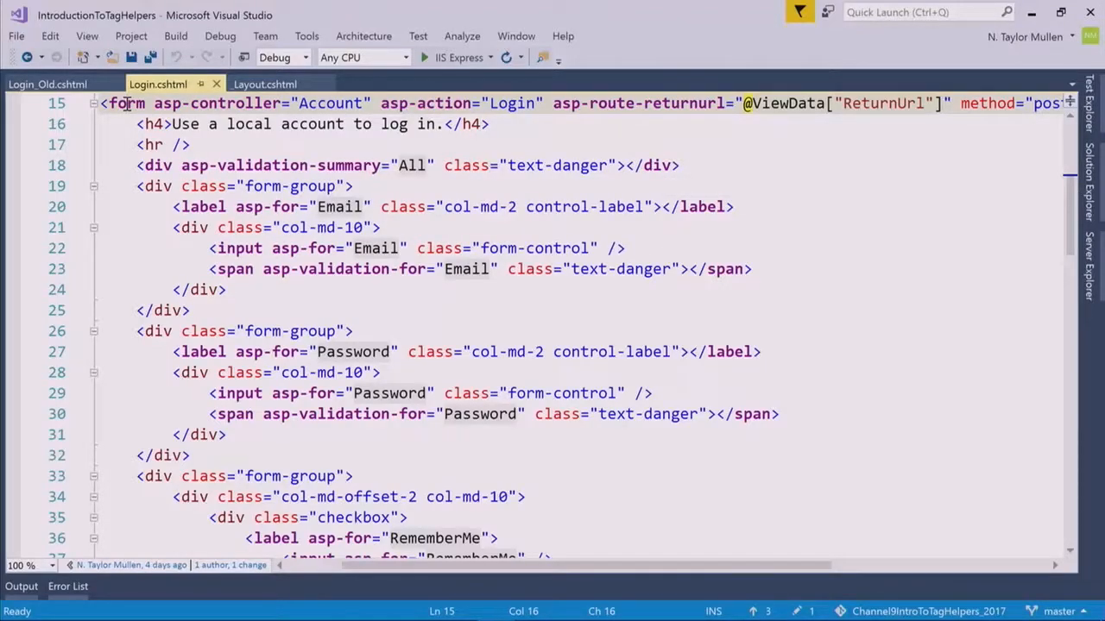
left_click(47, 85)
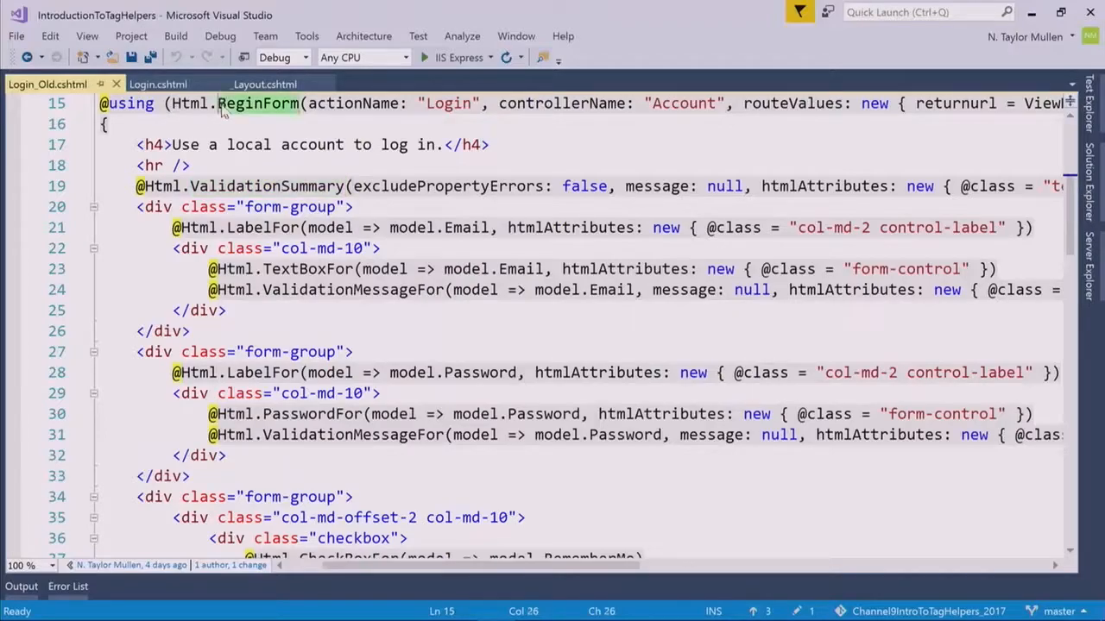
left_click(158, 83)
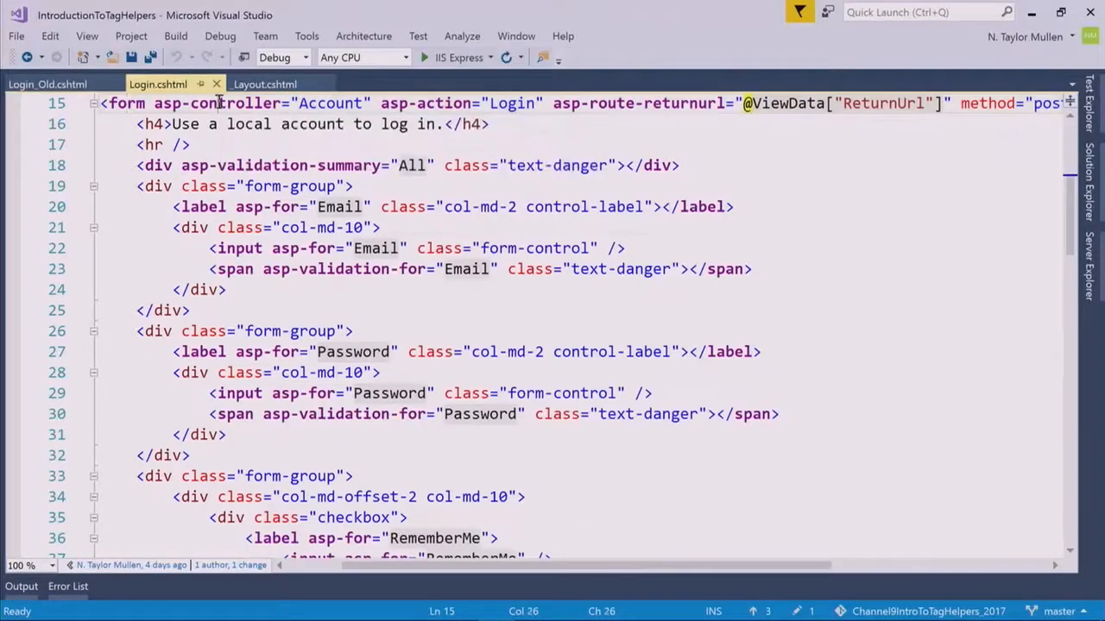
double_click(235, 103)
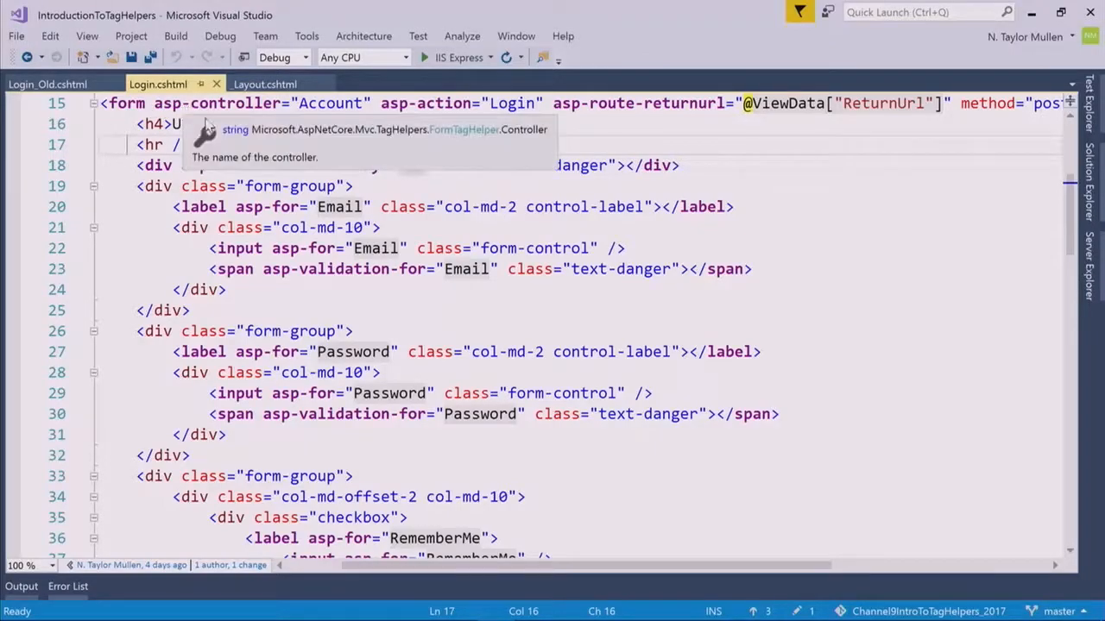
mouse_move(156, 123)
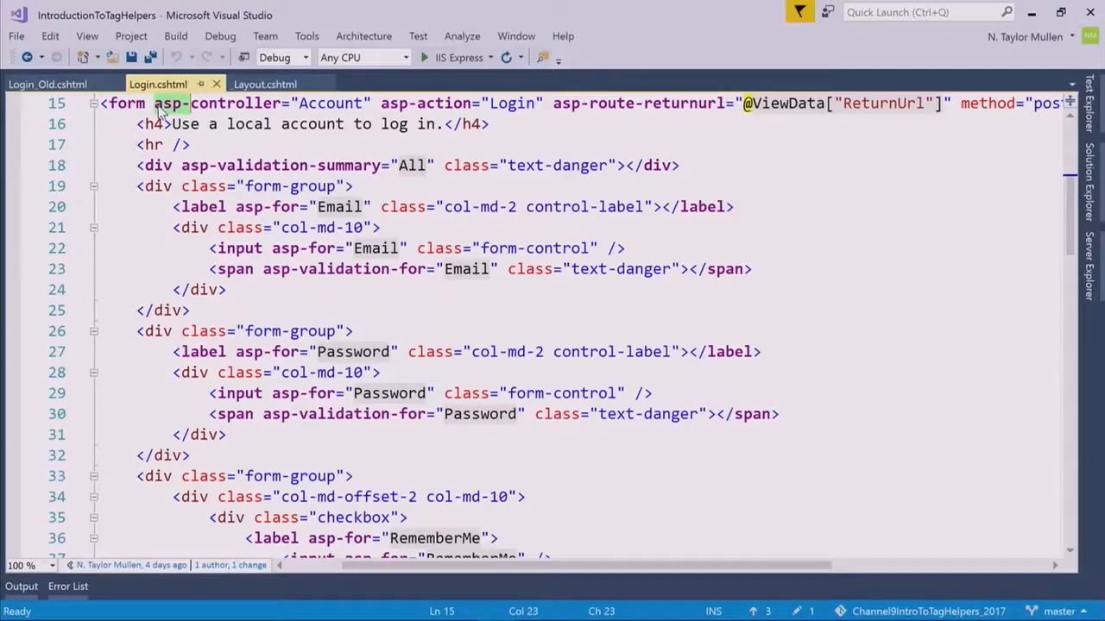
left_click(265, 84)
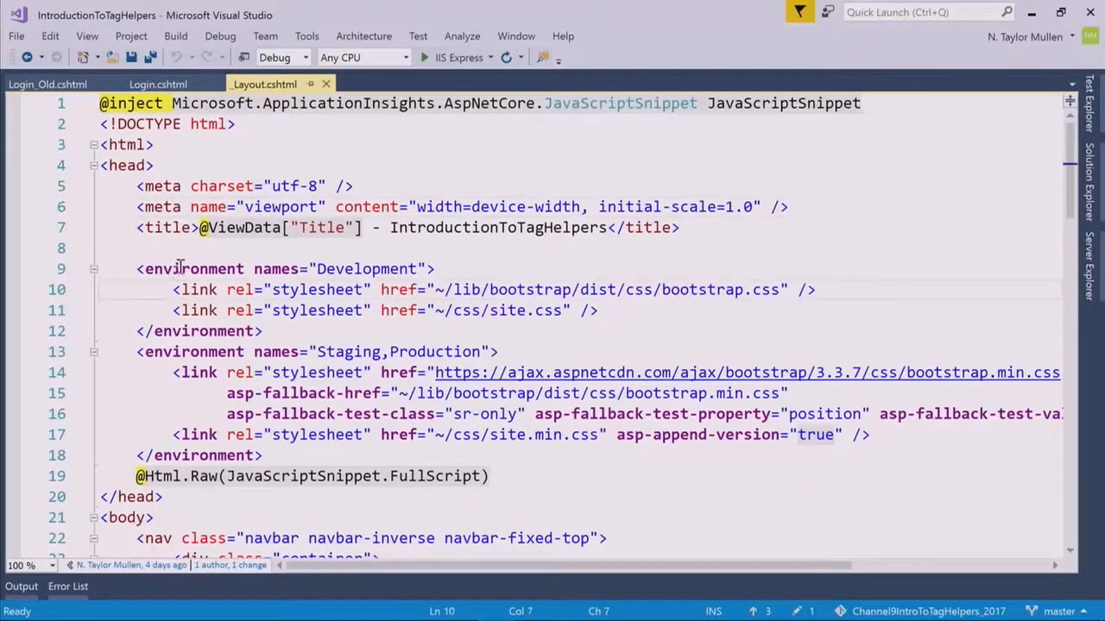
scroll("down", 3)
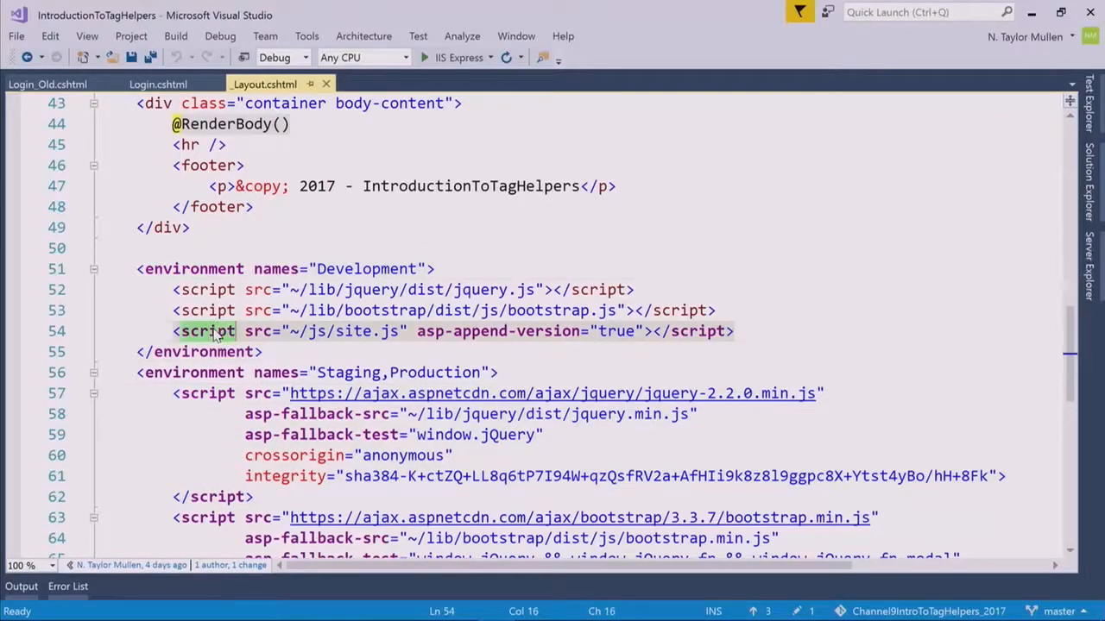
mouse_move(427, 331)
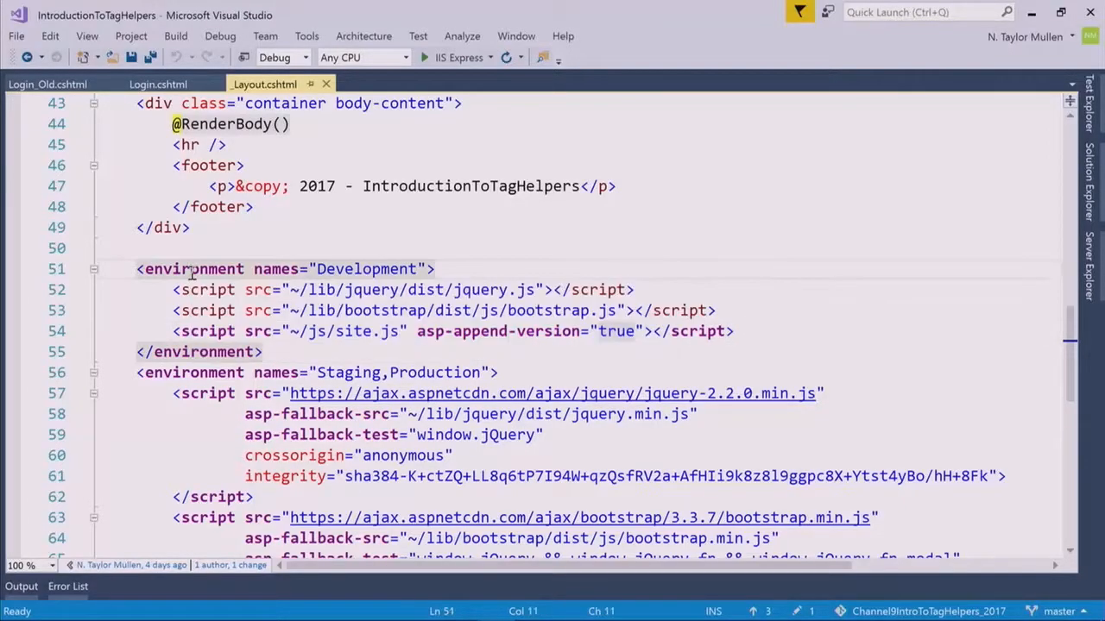
double_click(276, 268)
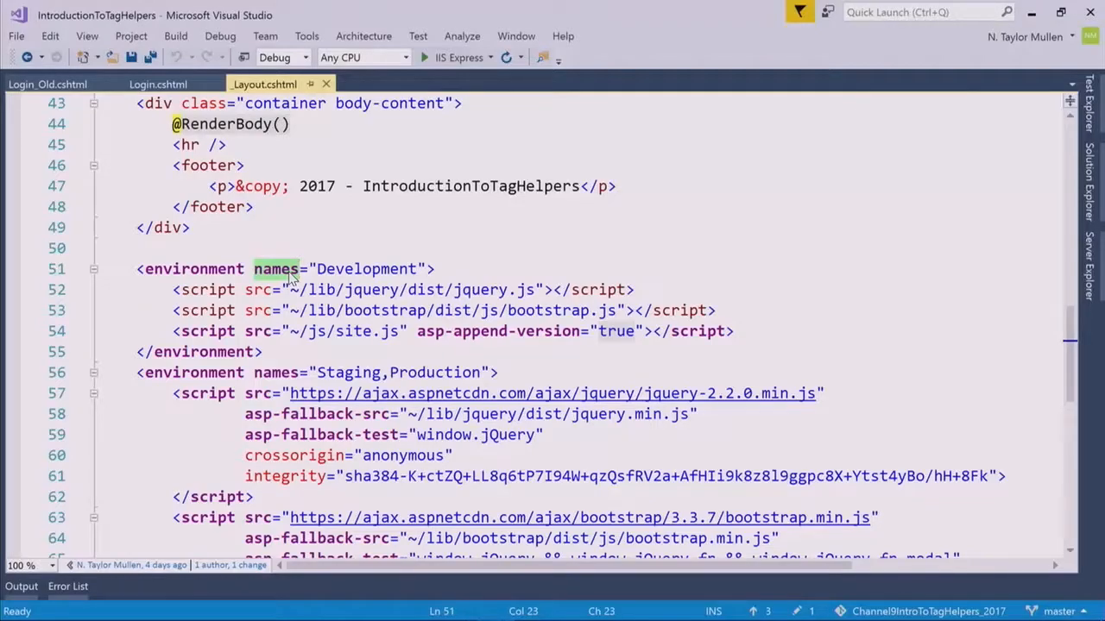
left_click(156, 84)
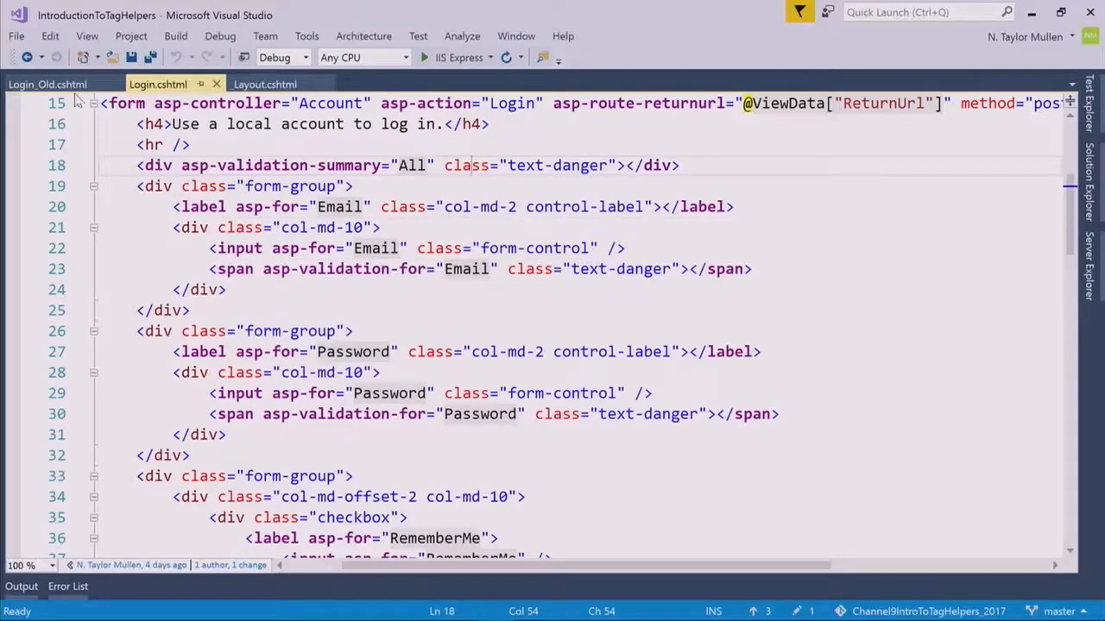
Test-type 'dsfk1' in Login_Old.cshtml's label class, revert it, and return to Login.cshtml.
left_click(47, 83)
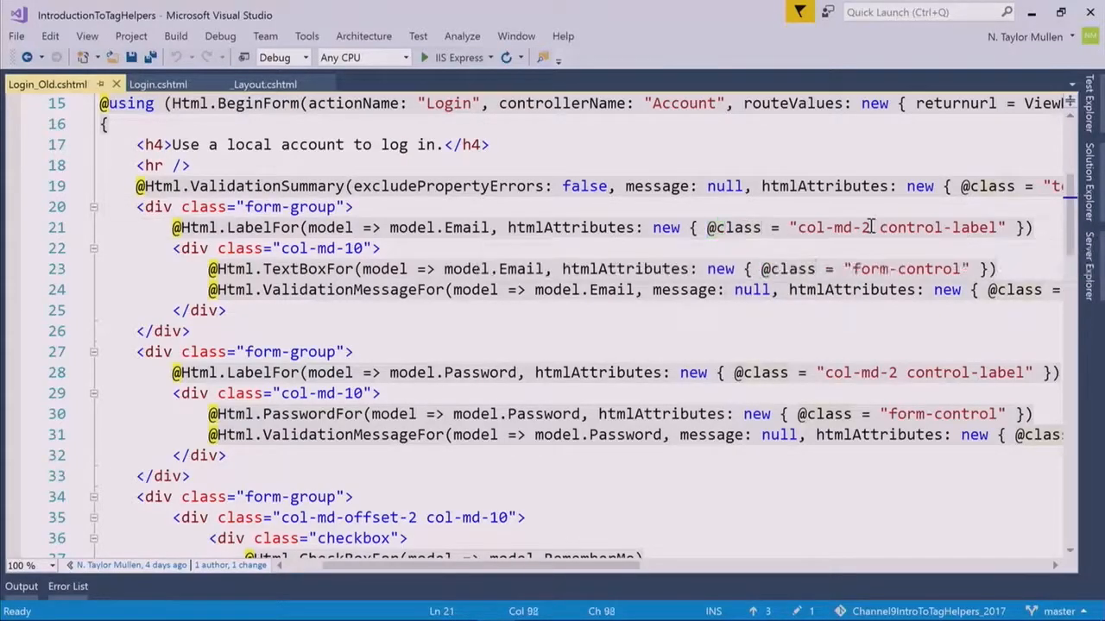
type("dsfk1")
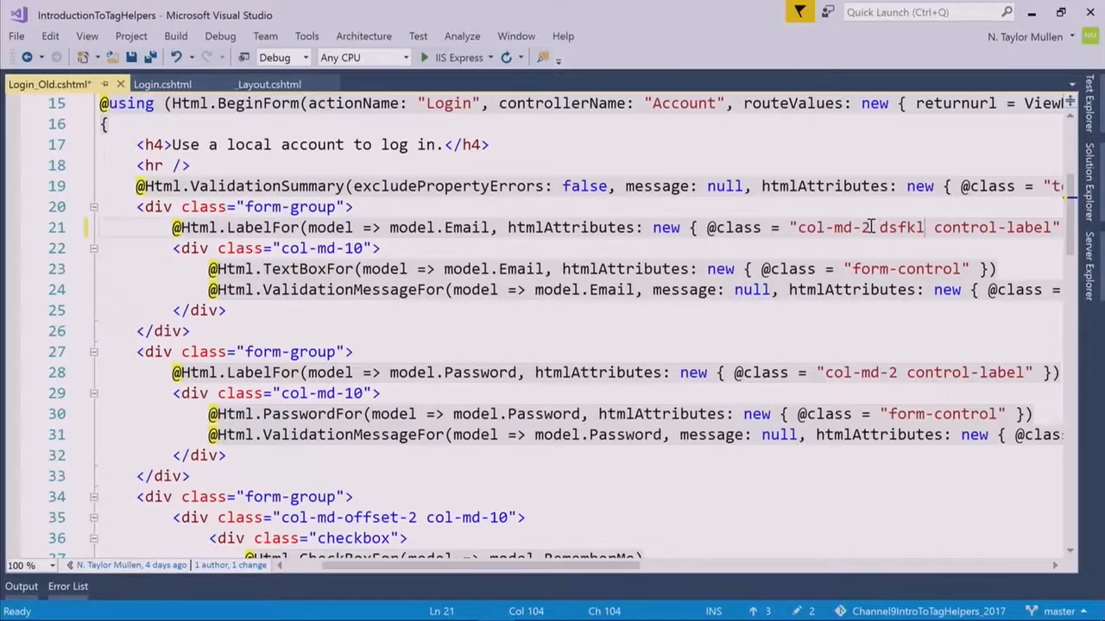
key("Backspace")
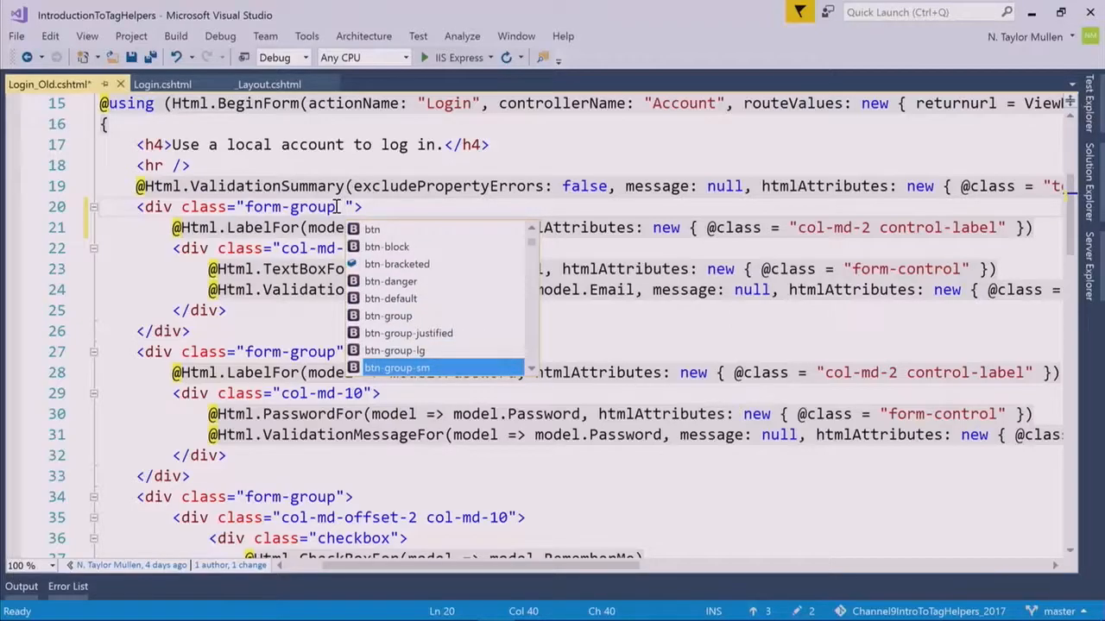
type("\" \"")
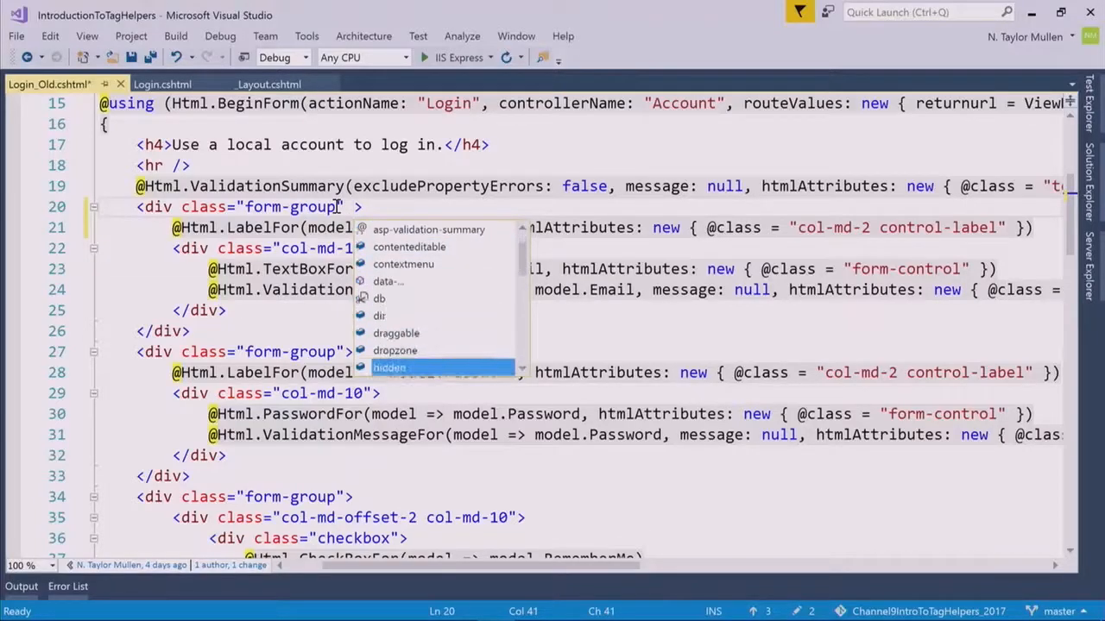
key("Escape")
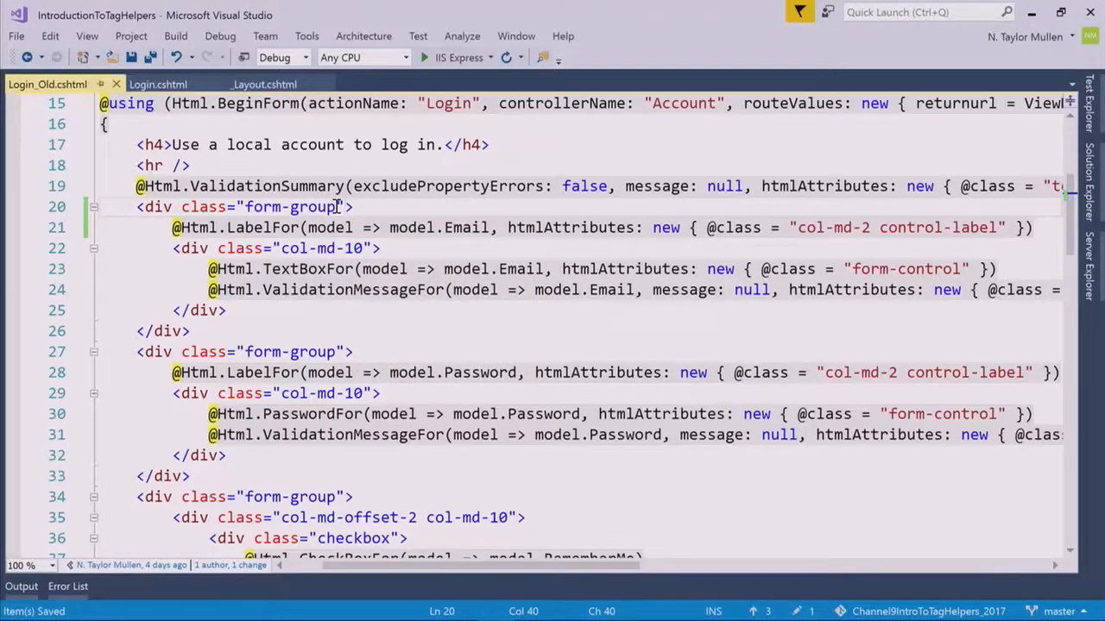
left_click(157, 84)
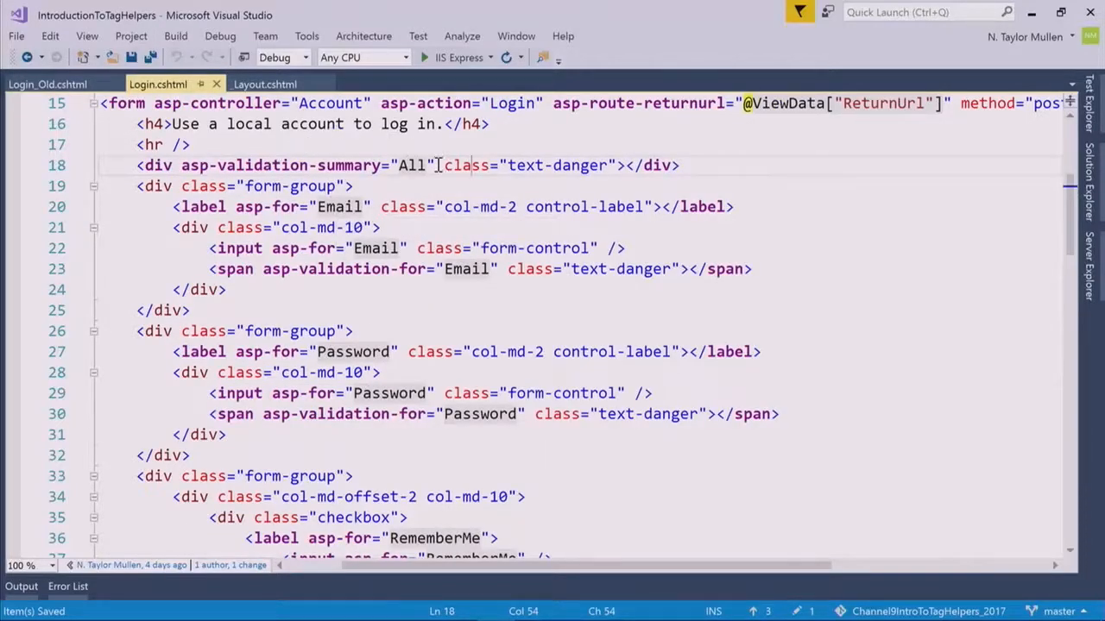
right_click(608, 165)
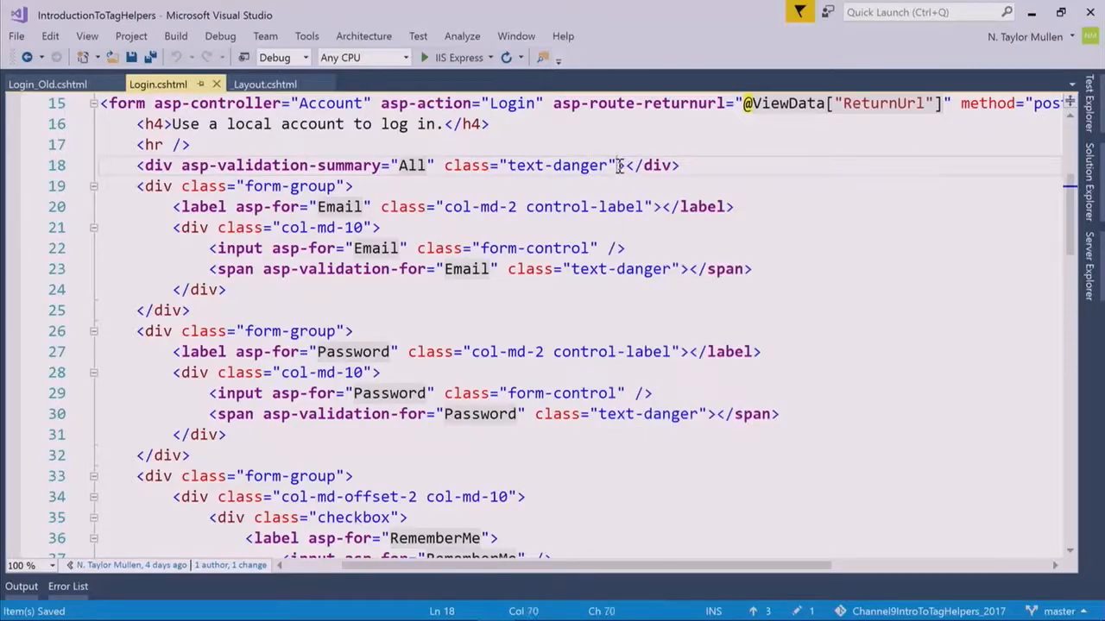
type("class=\"\"")
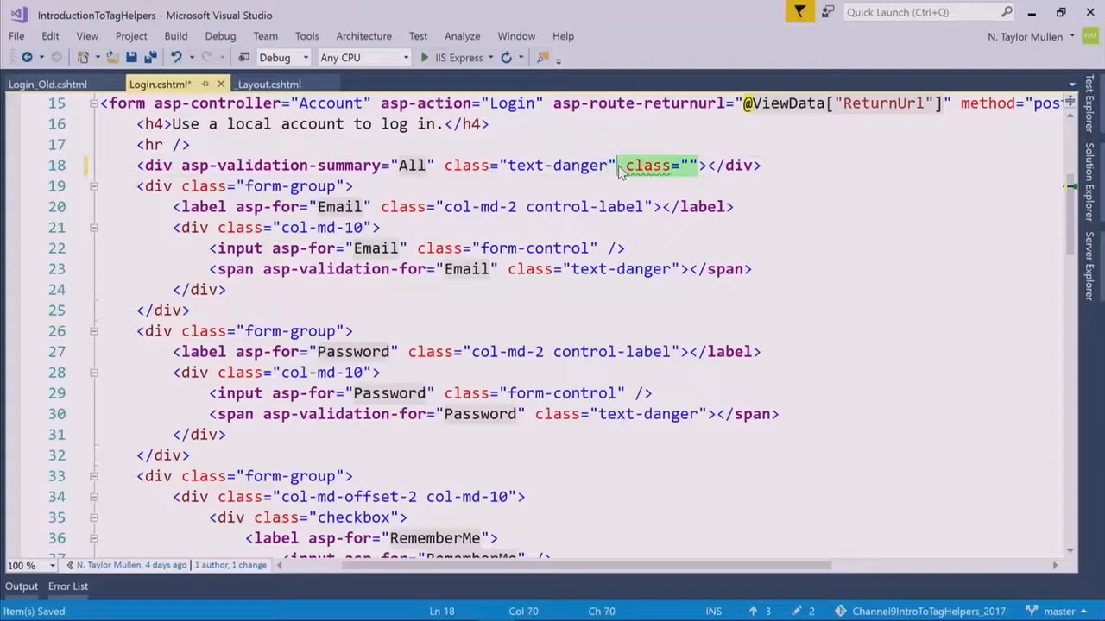
key("Delete")
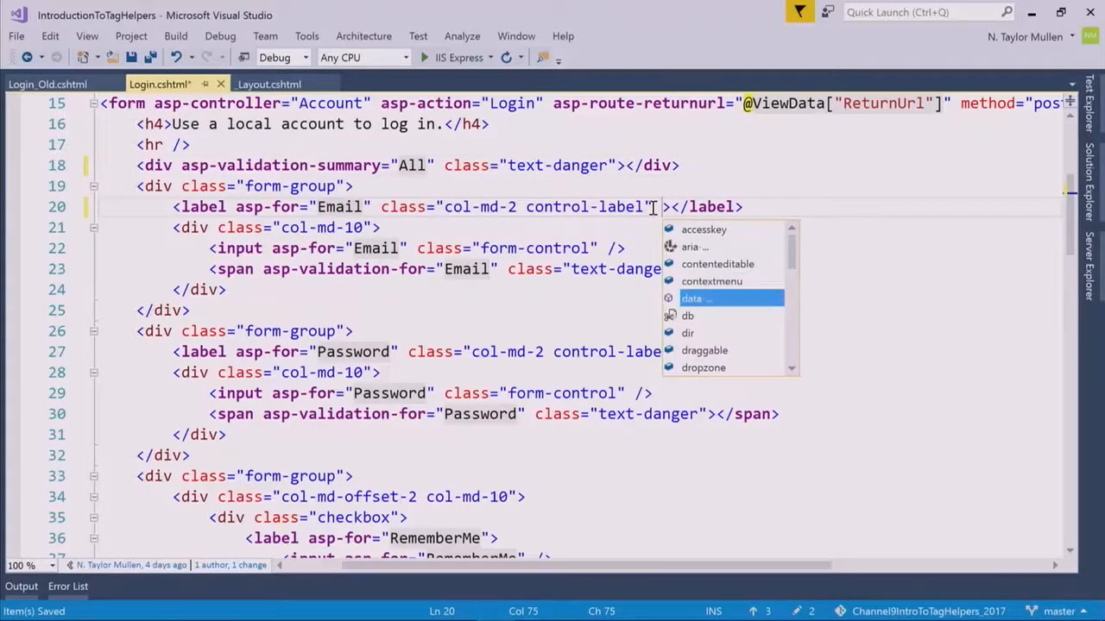
key("Down")
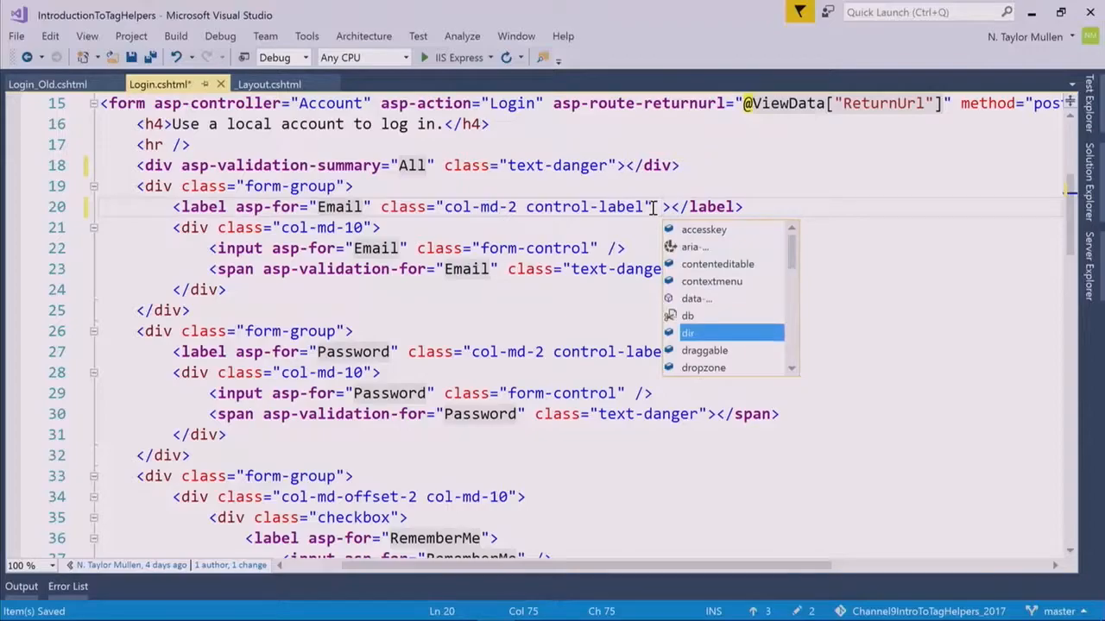
key("Escape")
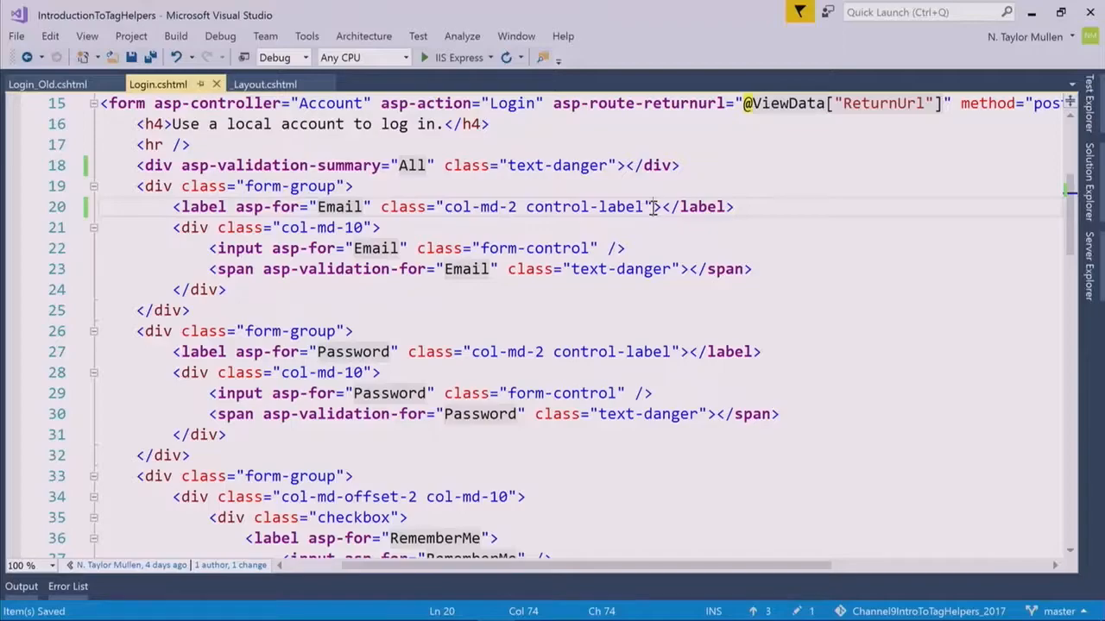
mouse_move(427, 144)
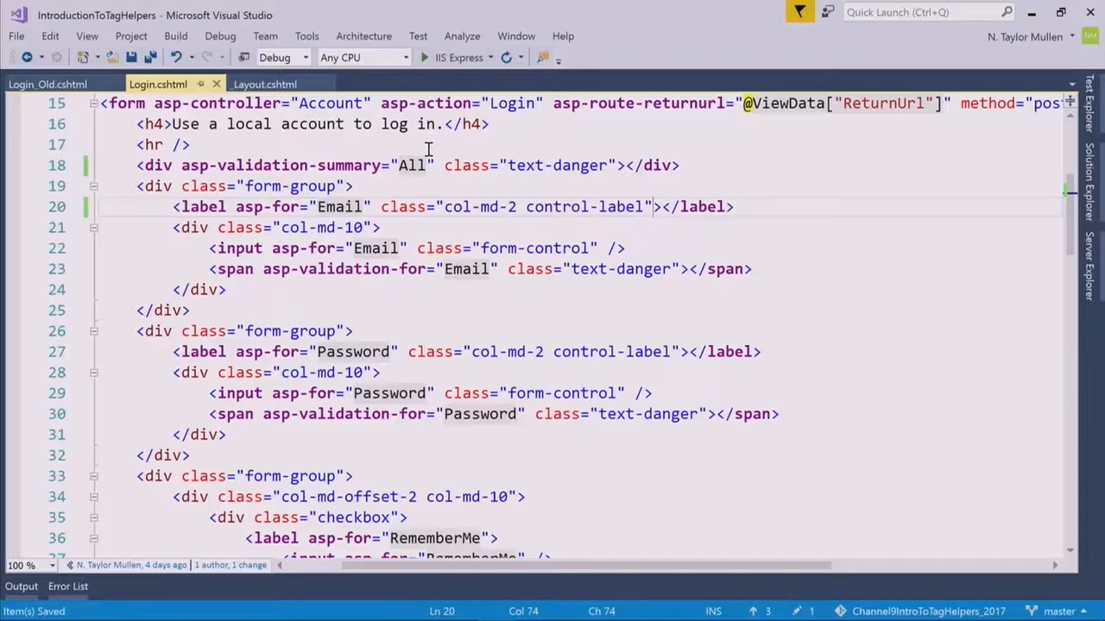
left_click(192, 144)
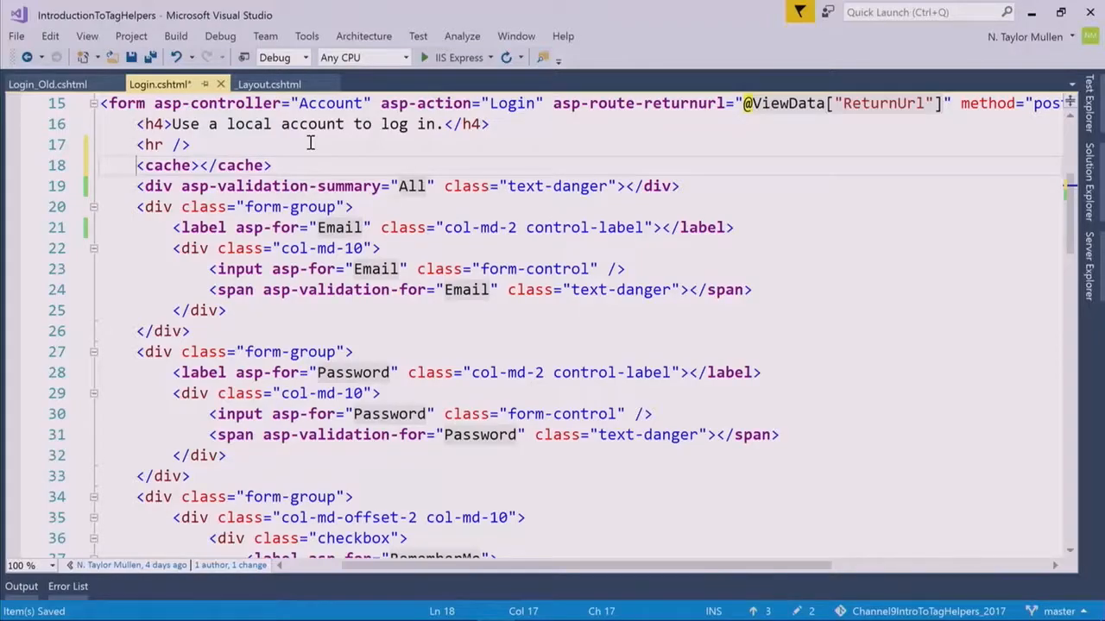
left_click(276, 165)
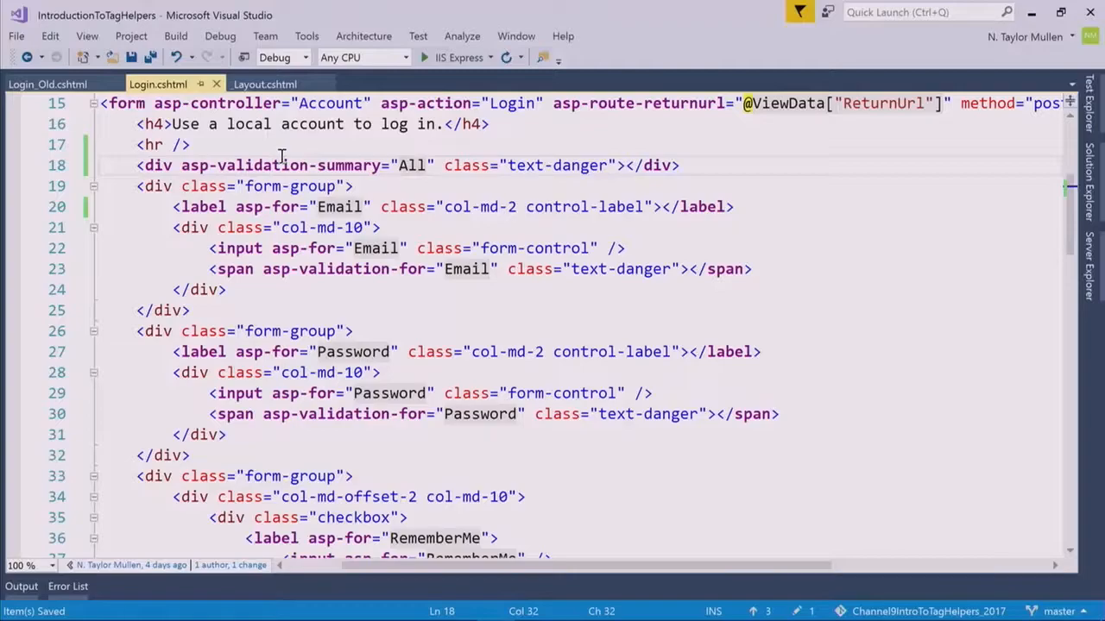
mouse_move(280, 164)
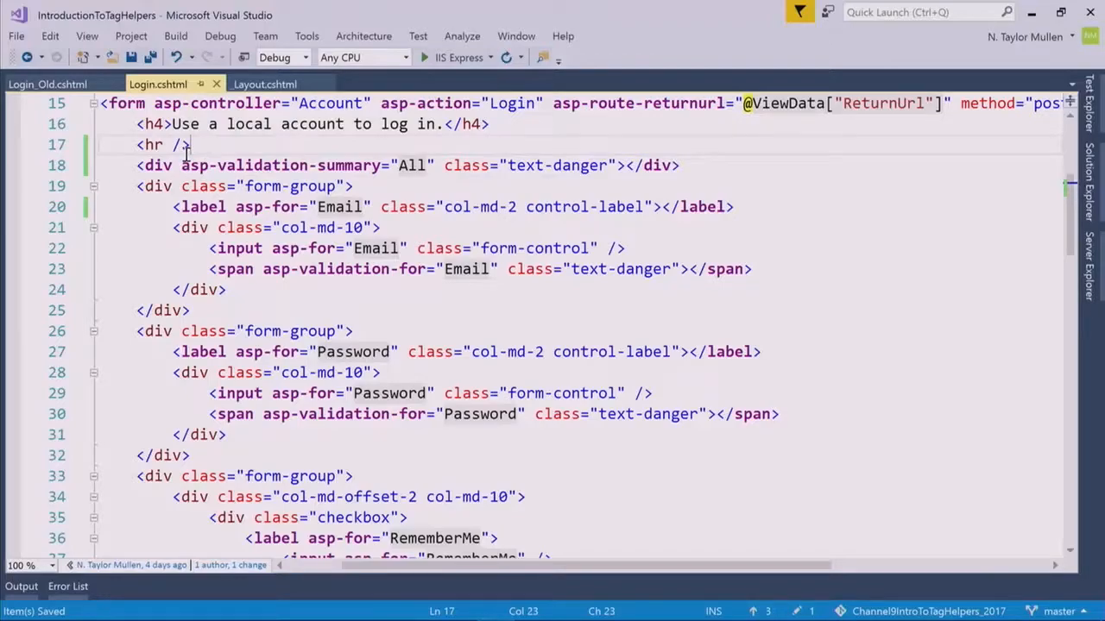
mouse_move(145, 213)
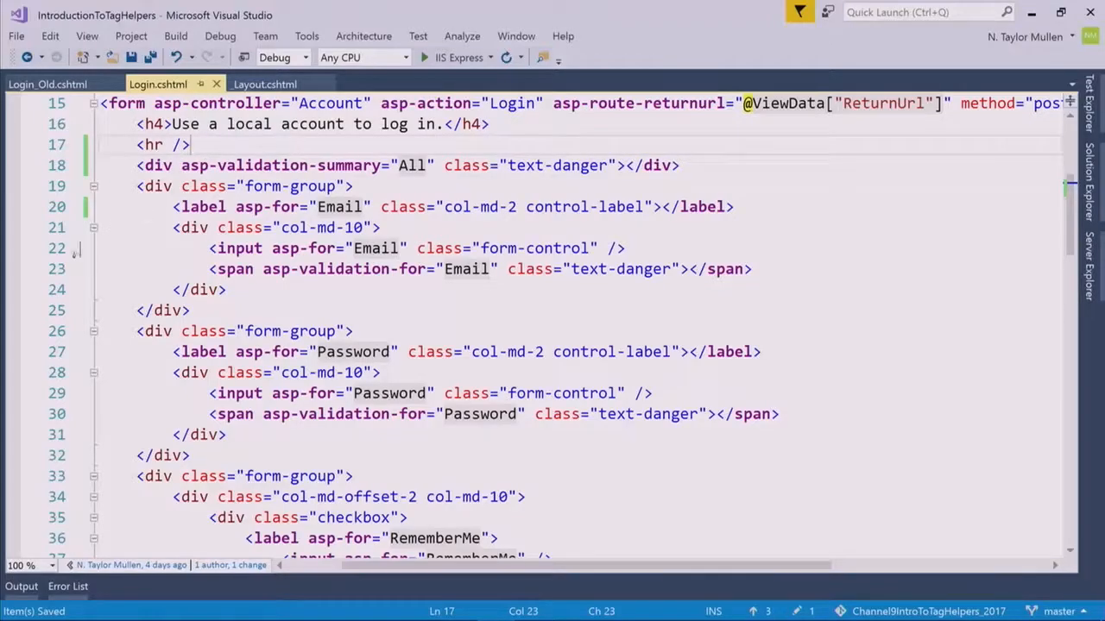
mouse_move(129, 250)
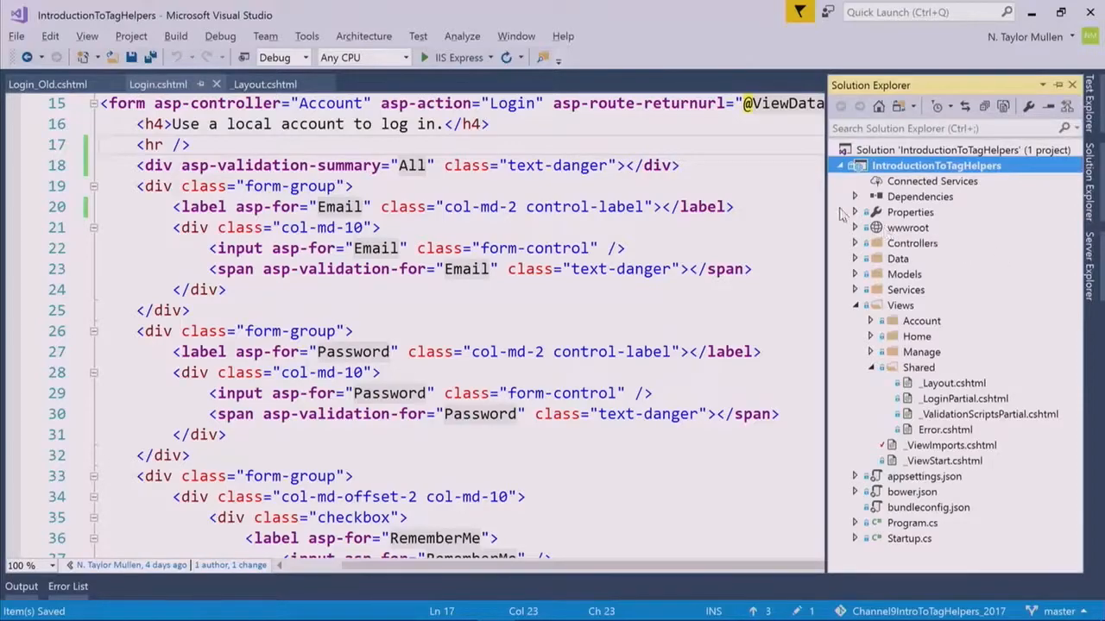
Expand Dependencies > NuGet and select the Microsoft.AspNetCore.Mvc.TagHelpers package.
left_click(855, 196)
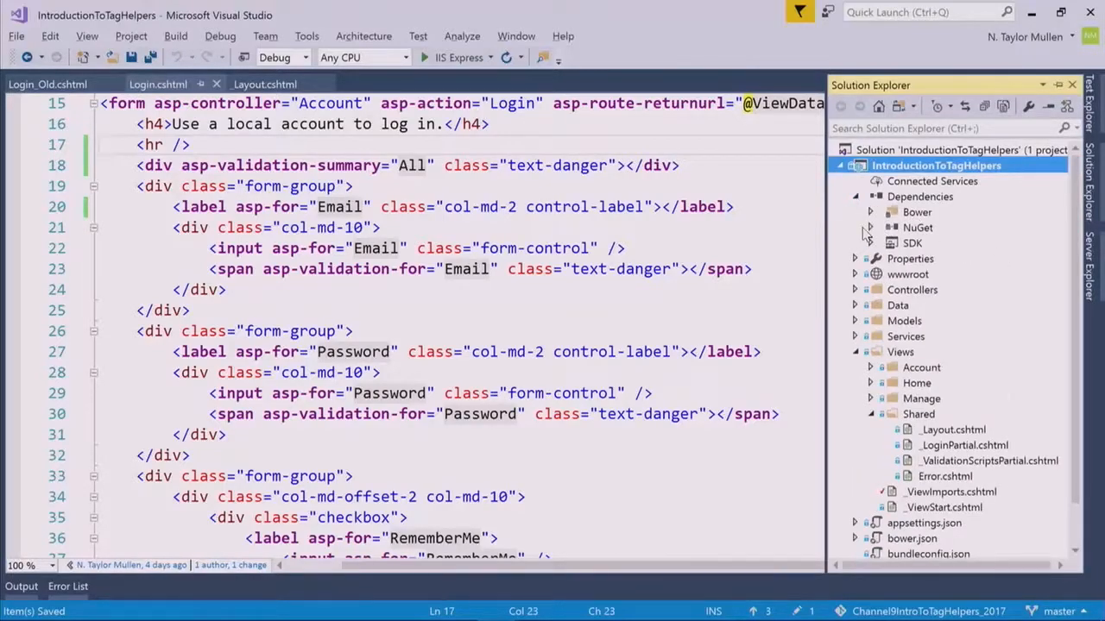
left_click(870, 227)
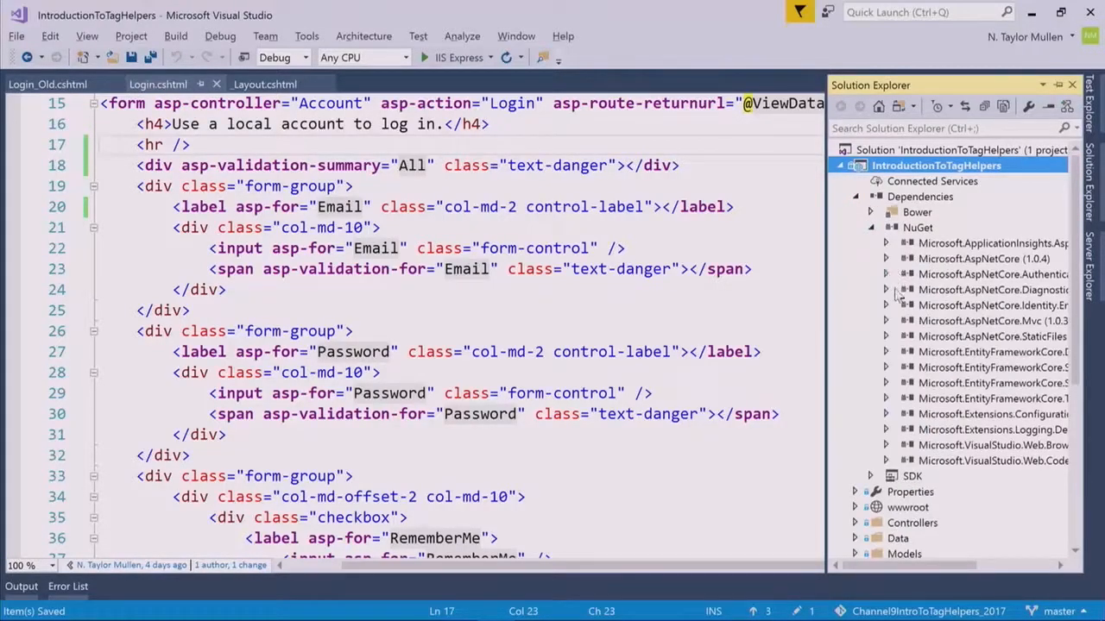
left_click(887, 321)
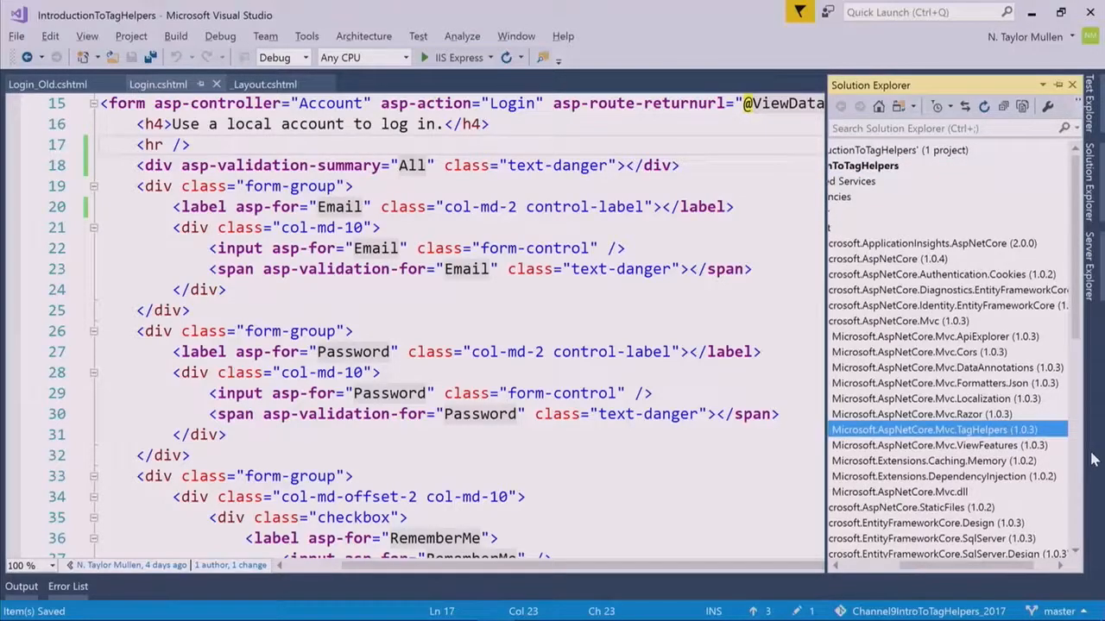
mouse_move(526, 305)
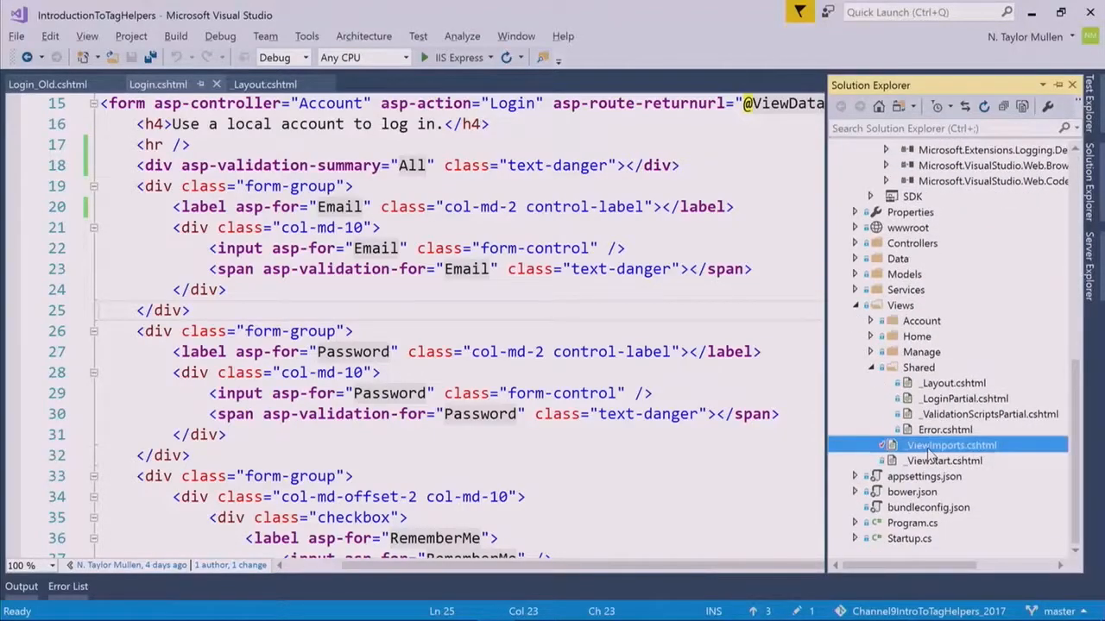
double_click(951, 446)
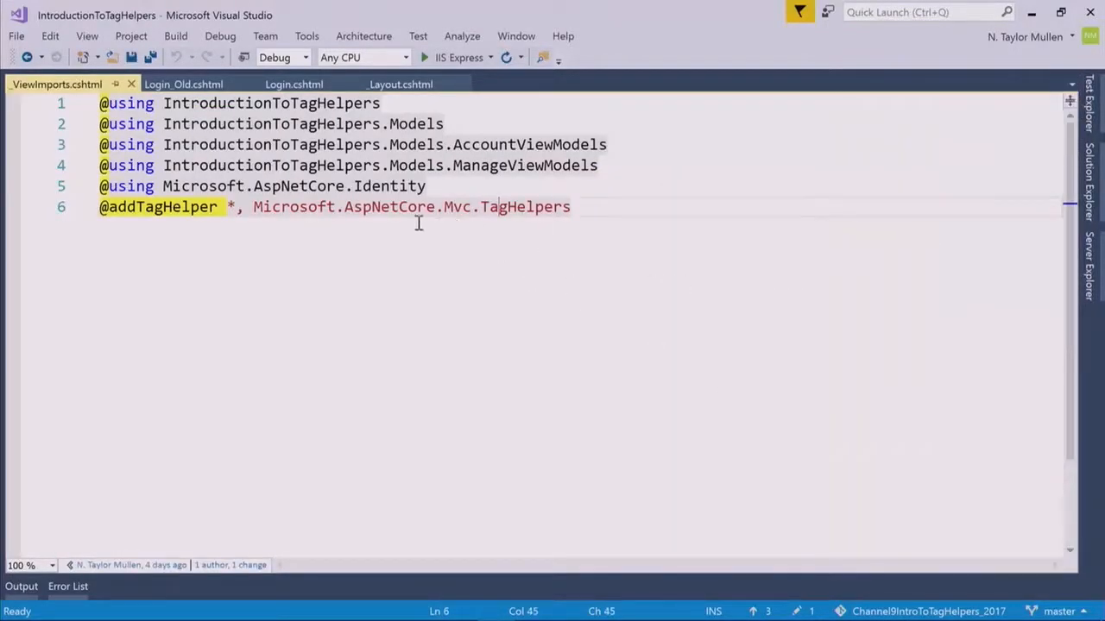
left_click(184, 206)
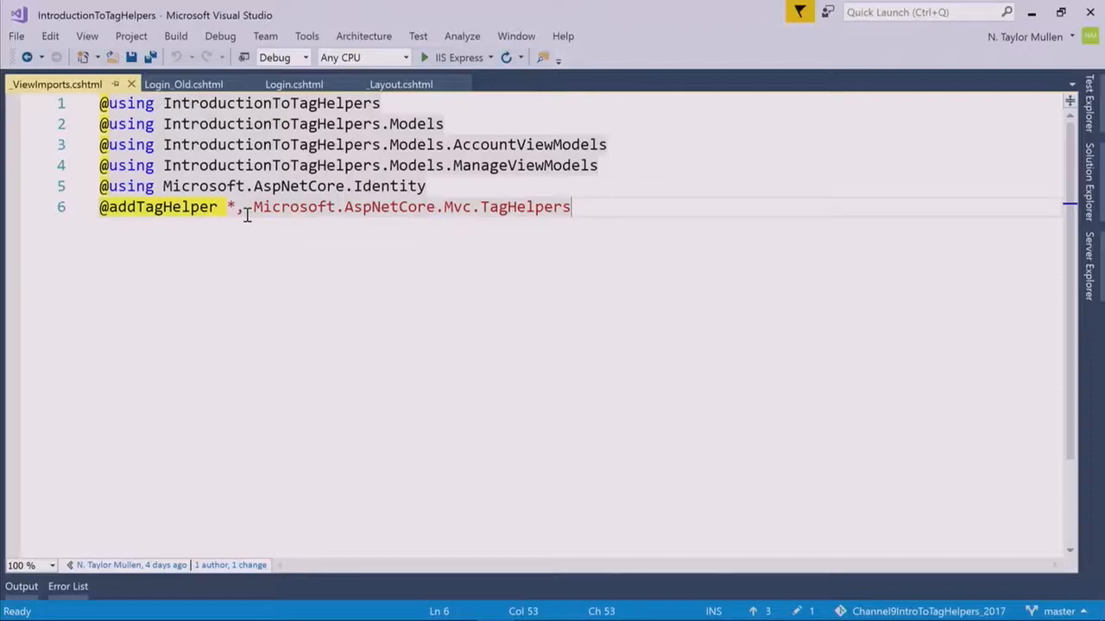
mouse_move(183, 177)
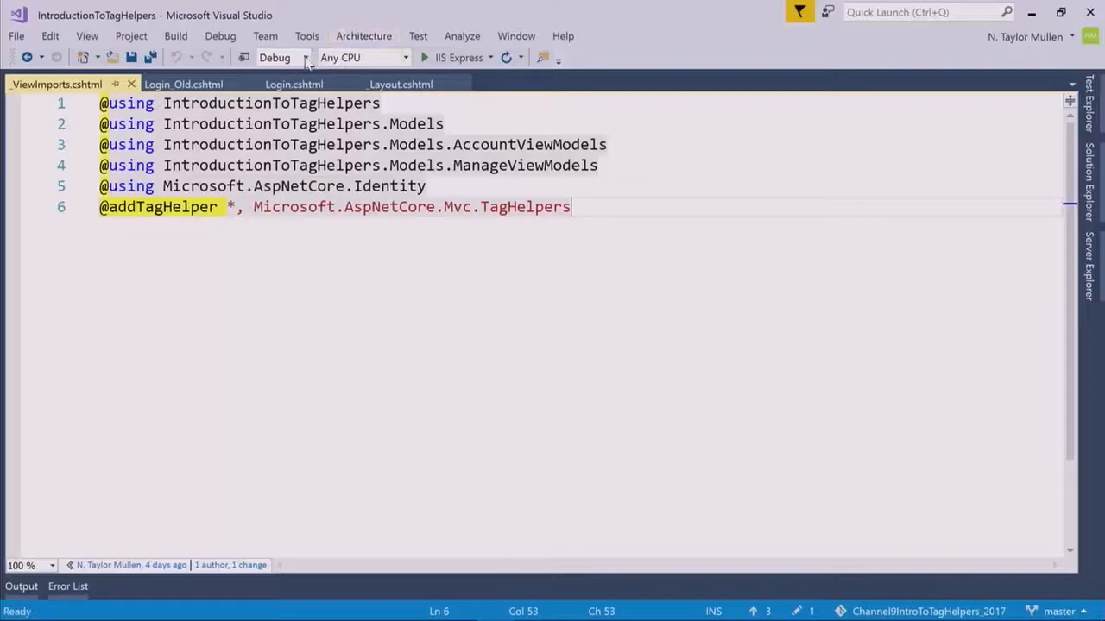
left_click(293, 84)
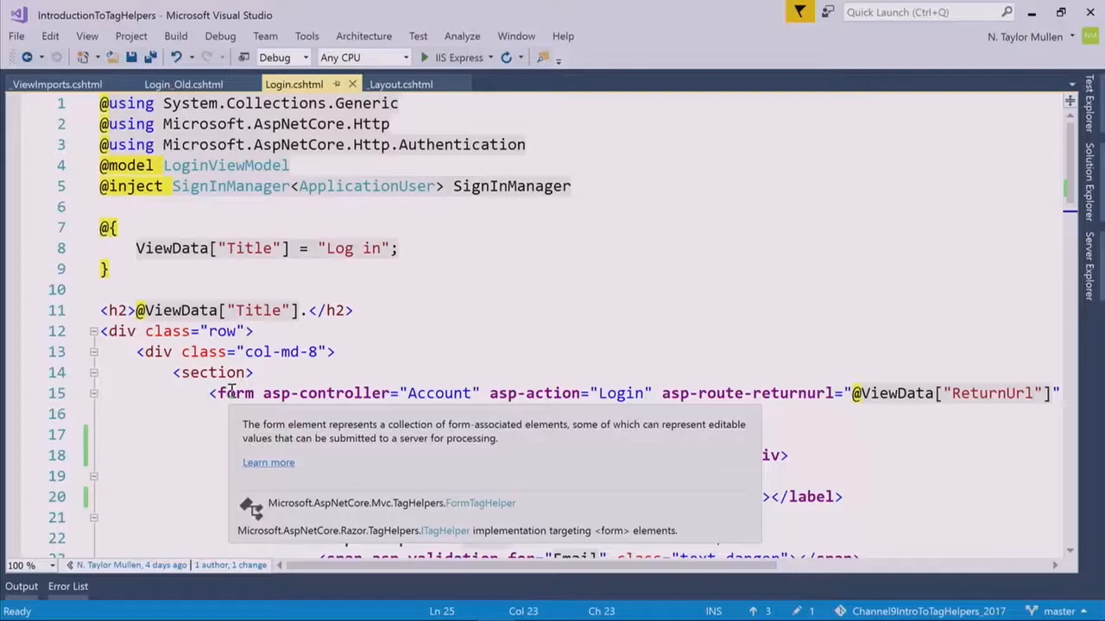
type("@removeTagHelper *")
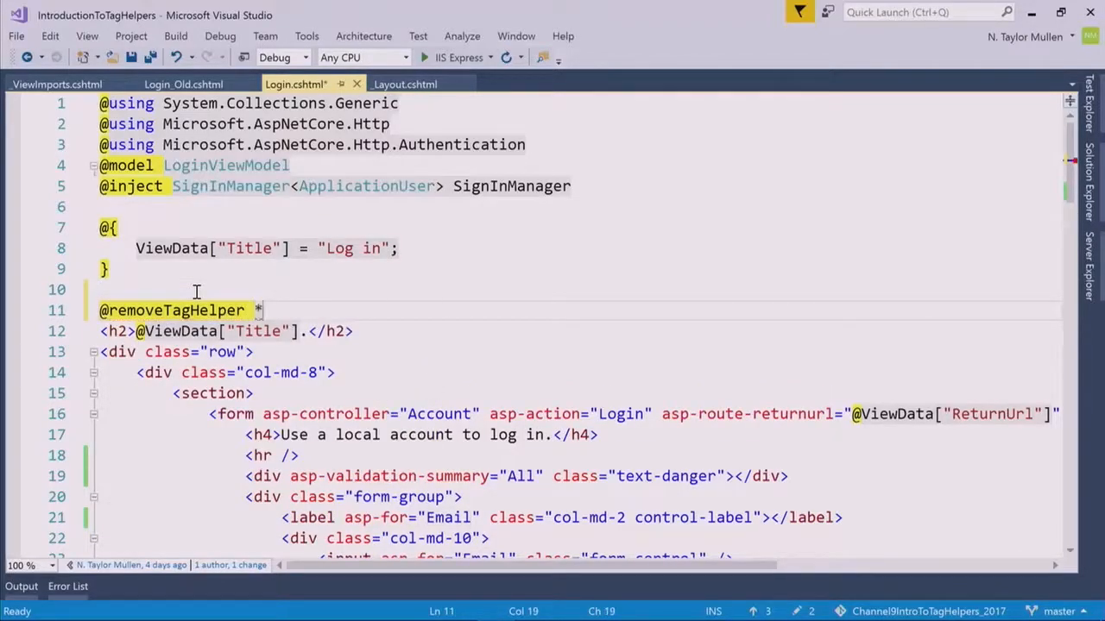
type("Microsof")
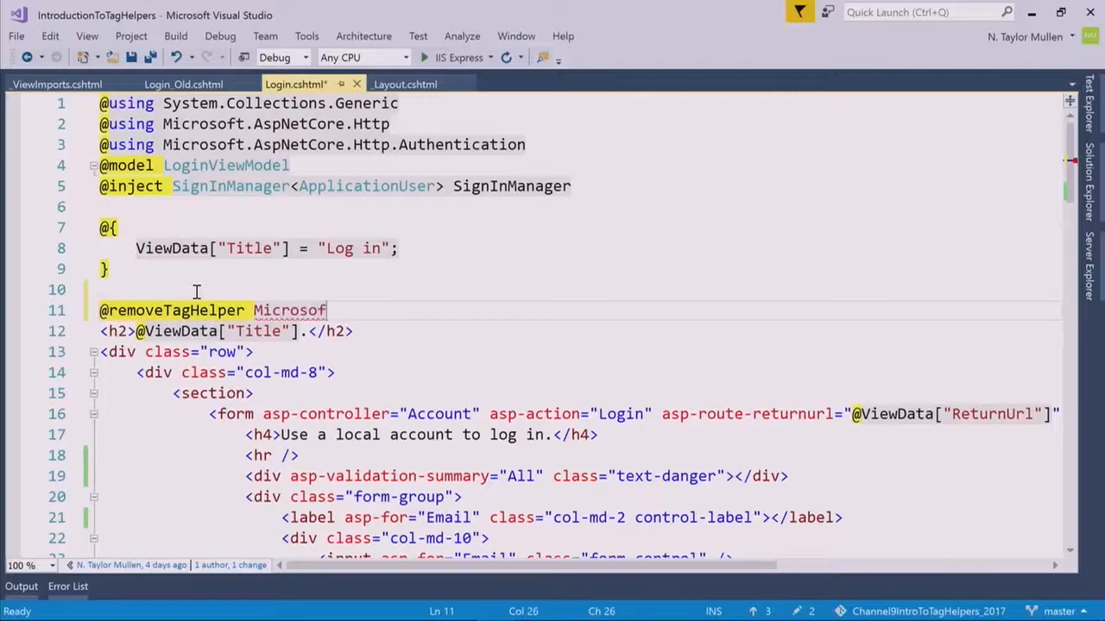
type("t.AspNetCore.Mvc.")
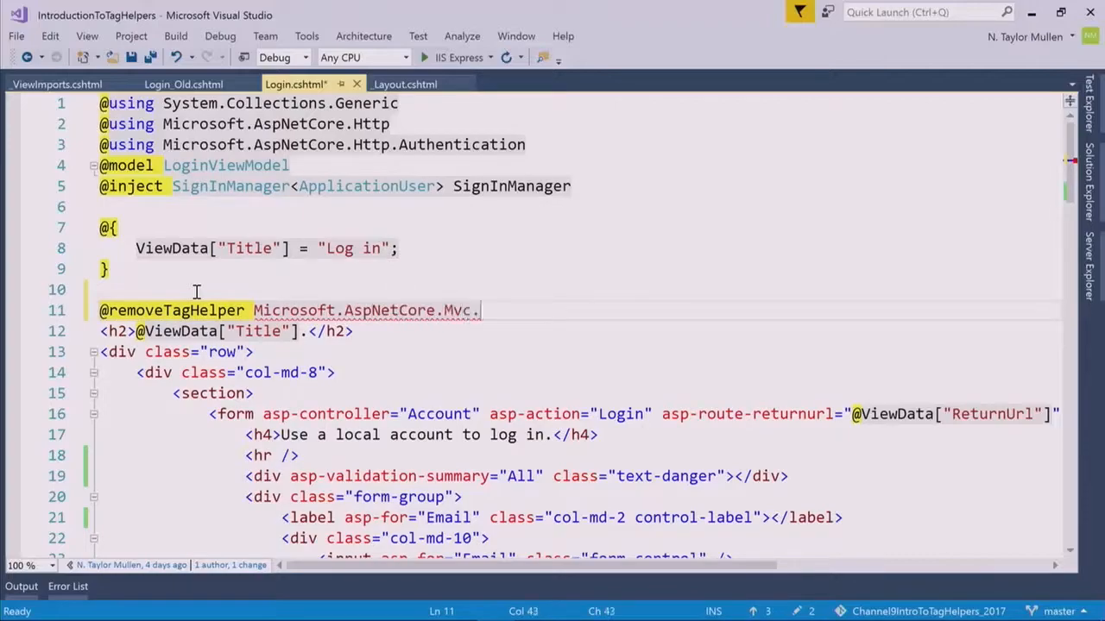
type("TagHelpers.FormTag")
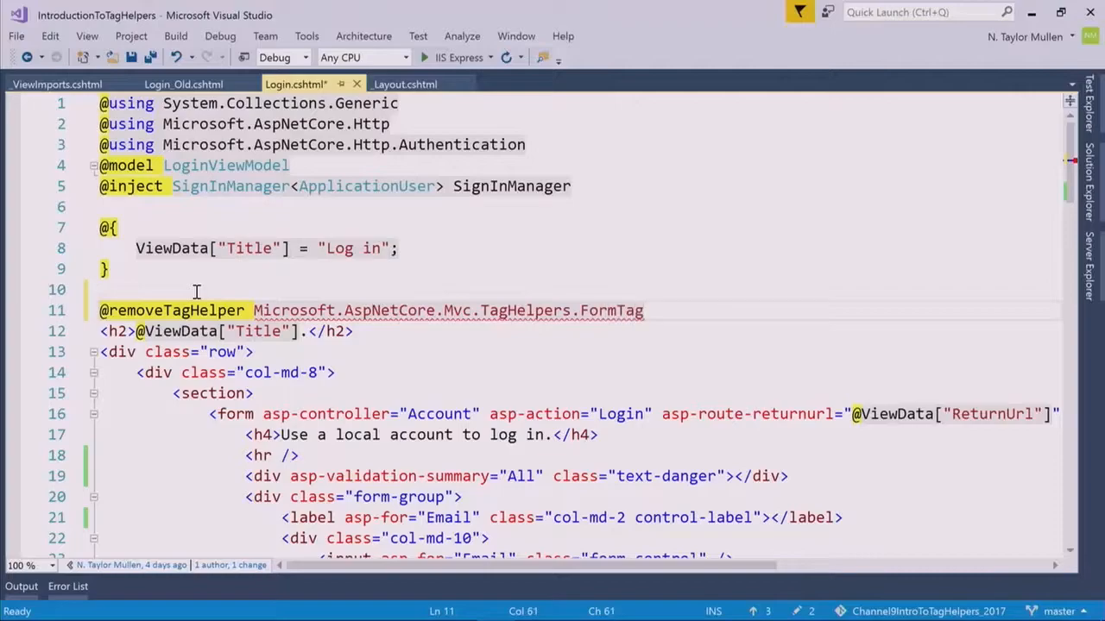
type("Helper, Microsoft.A")
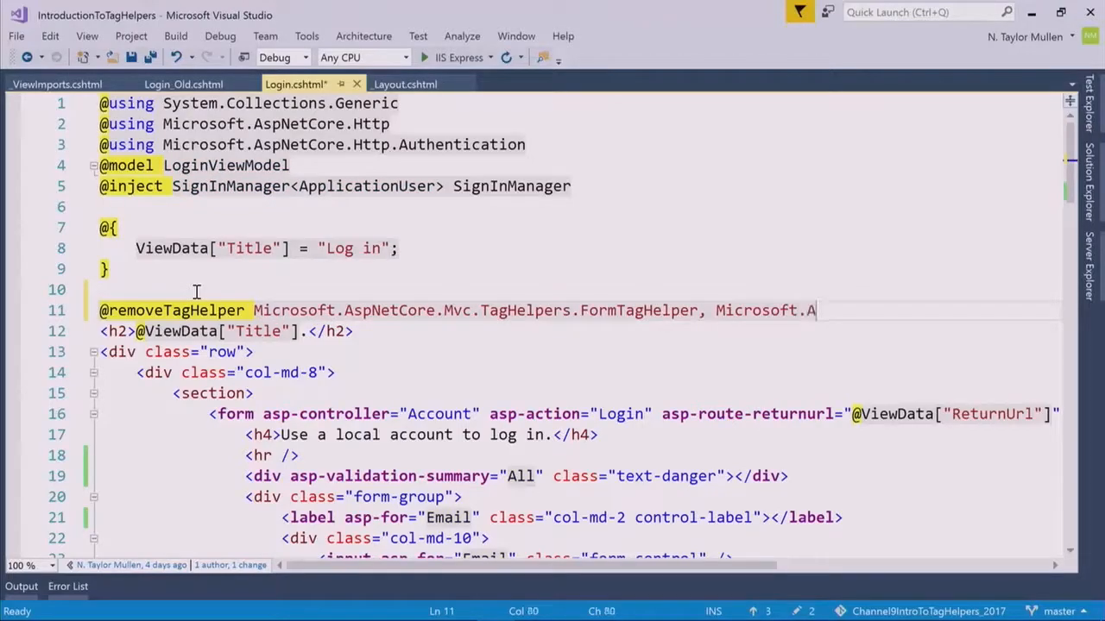
type("spNetCore.Mvc.Ta")
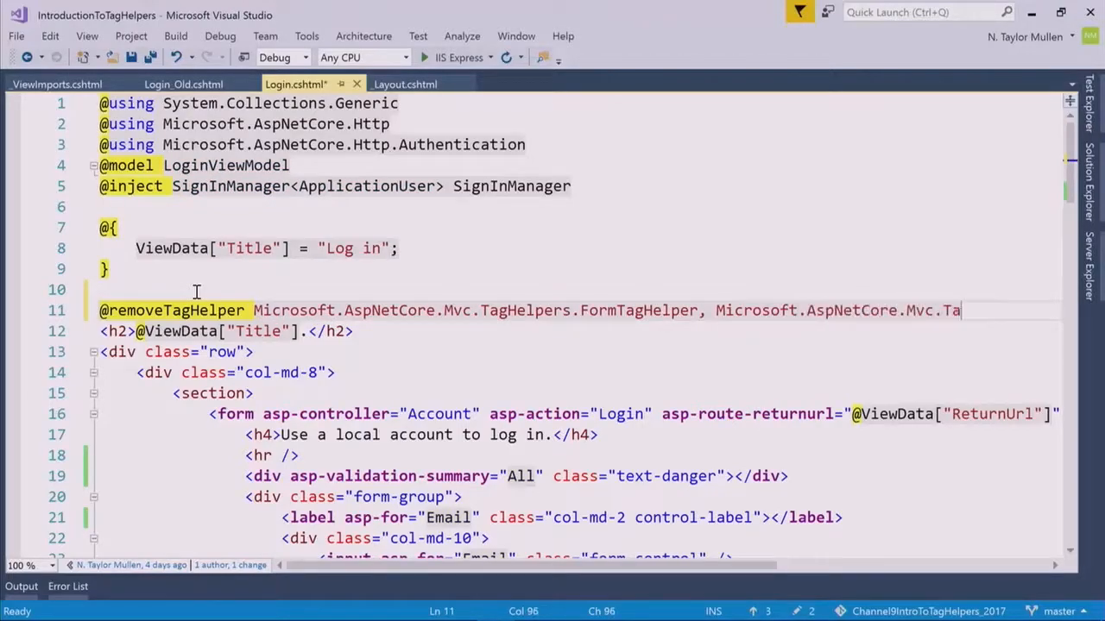
type("gHelpers")
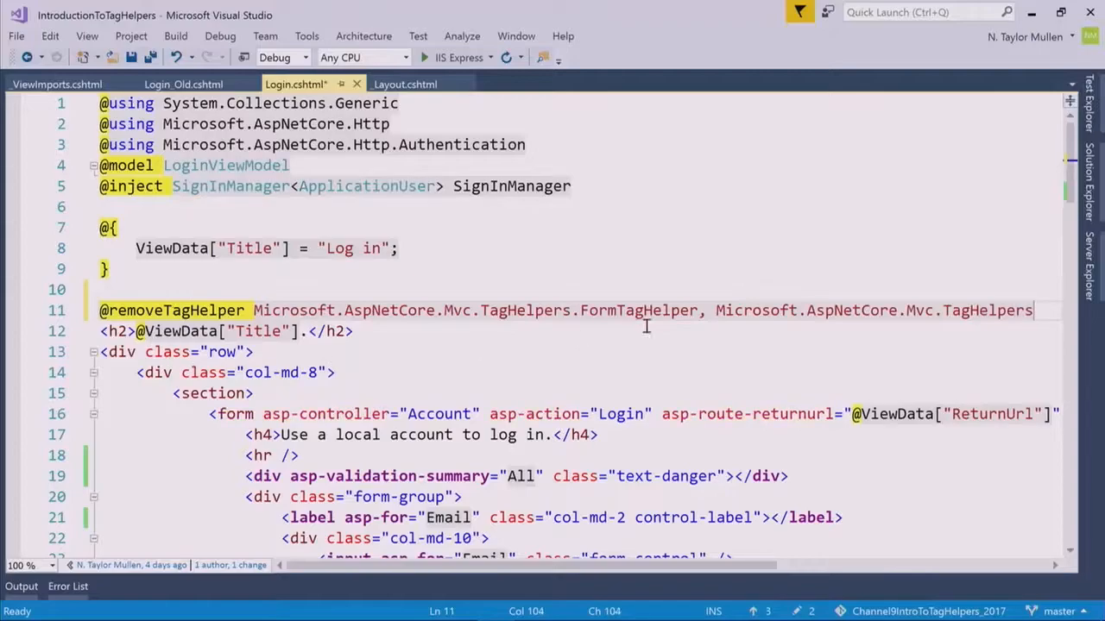
mouse_move(233, 417)
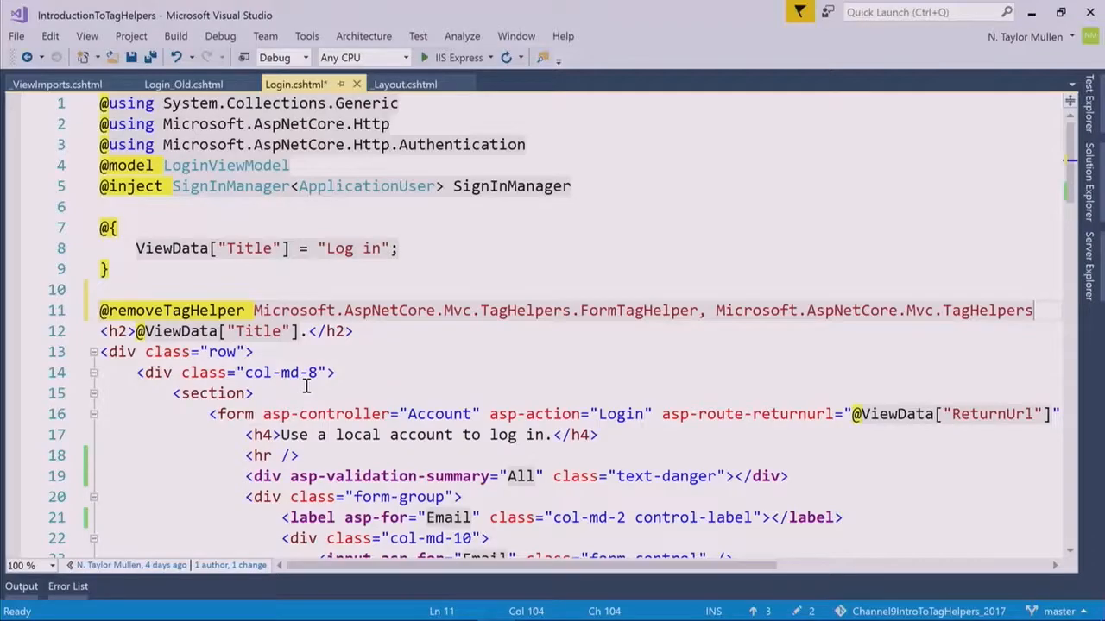
left_click(311, 309)
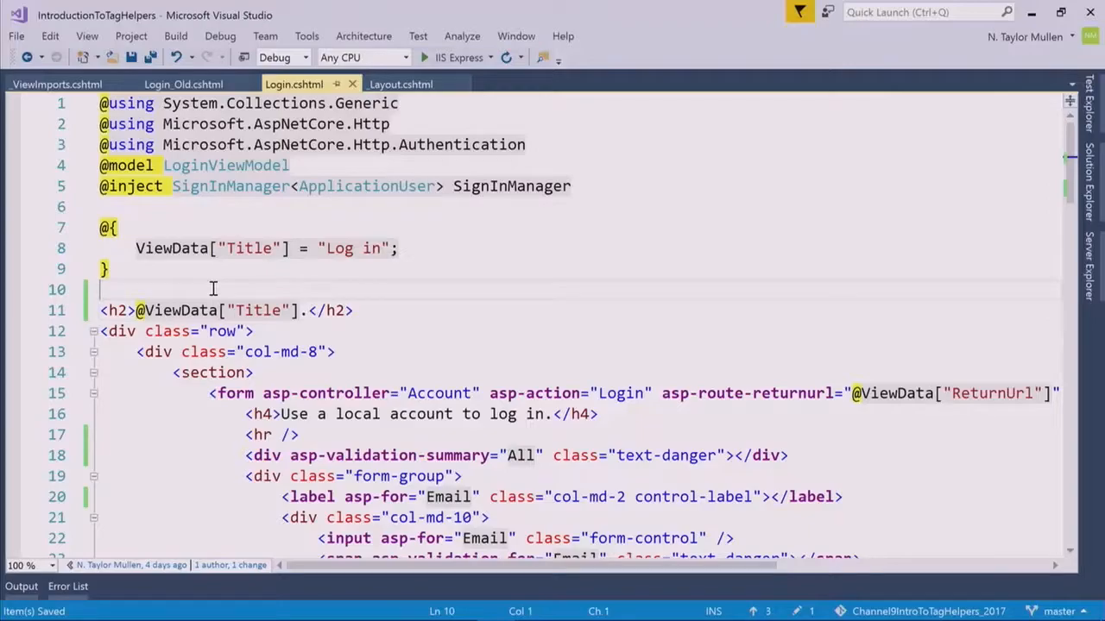
mouse_move(294, 309)
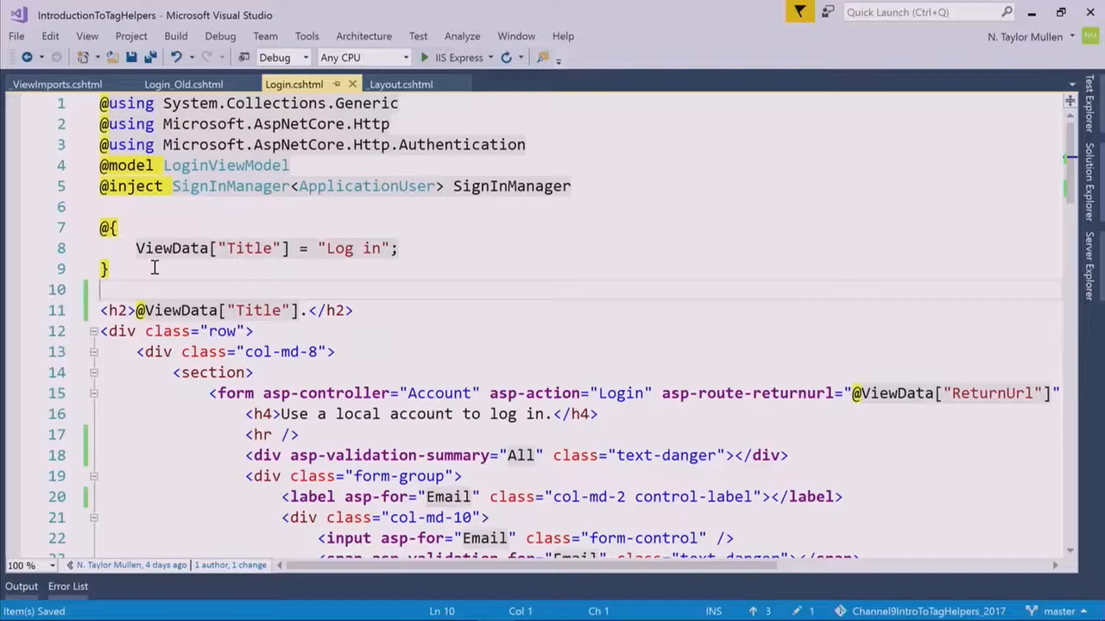
type("@ta")
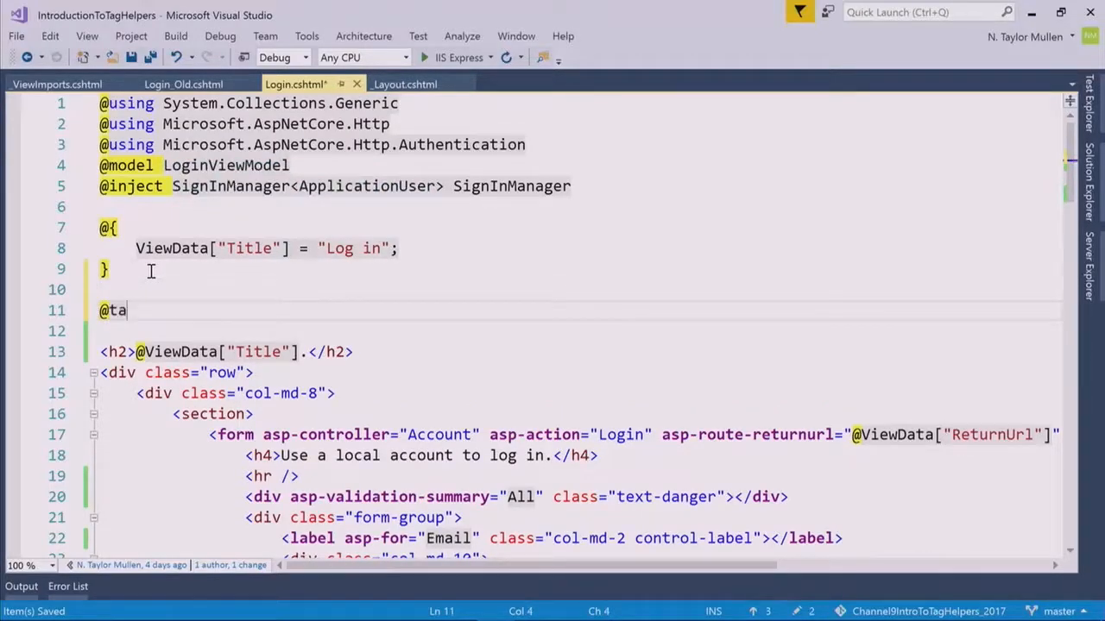
type("gHelperPrefix")
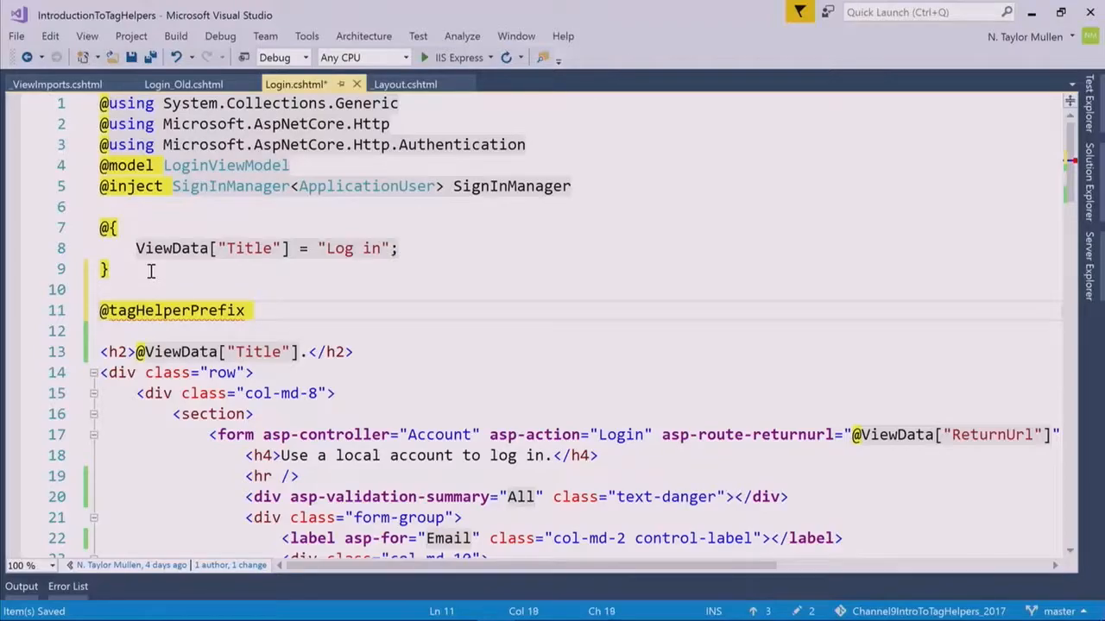
type("th:")
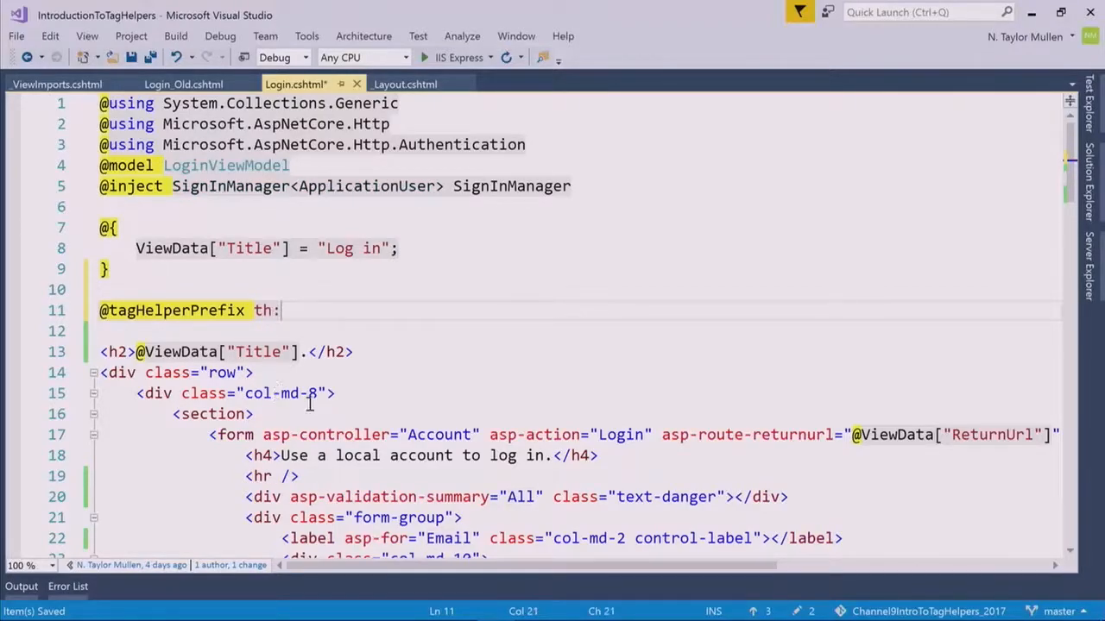
Scroll down Login.cshtml to view the form's asp- markup.
scroll("down", 3)
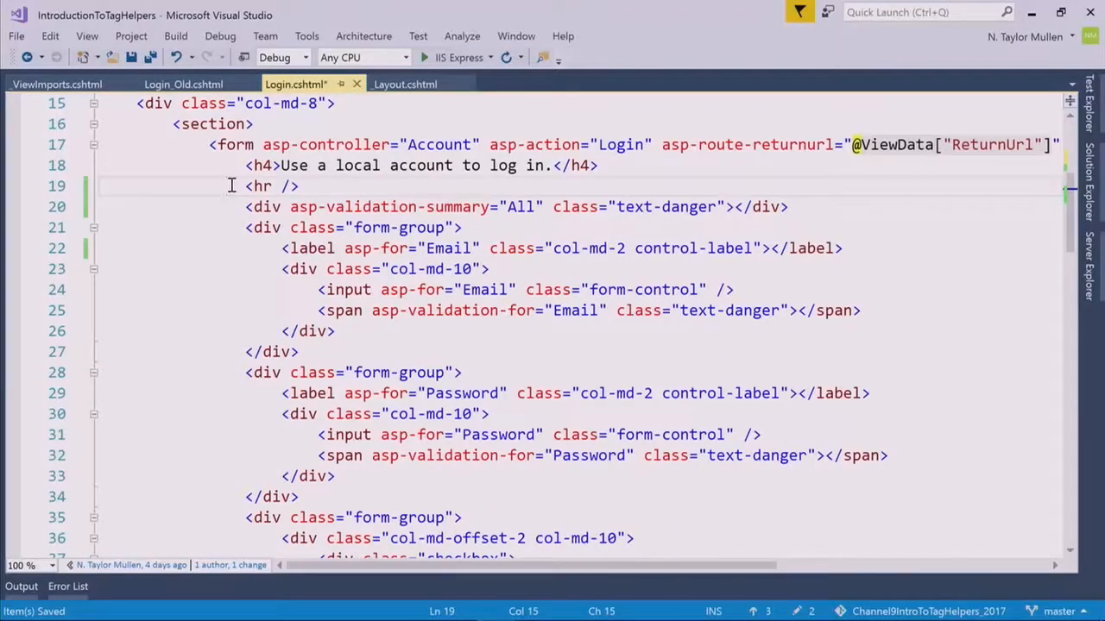
mouse_move(232, 144)
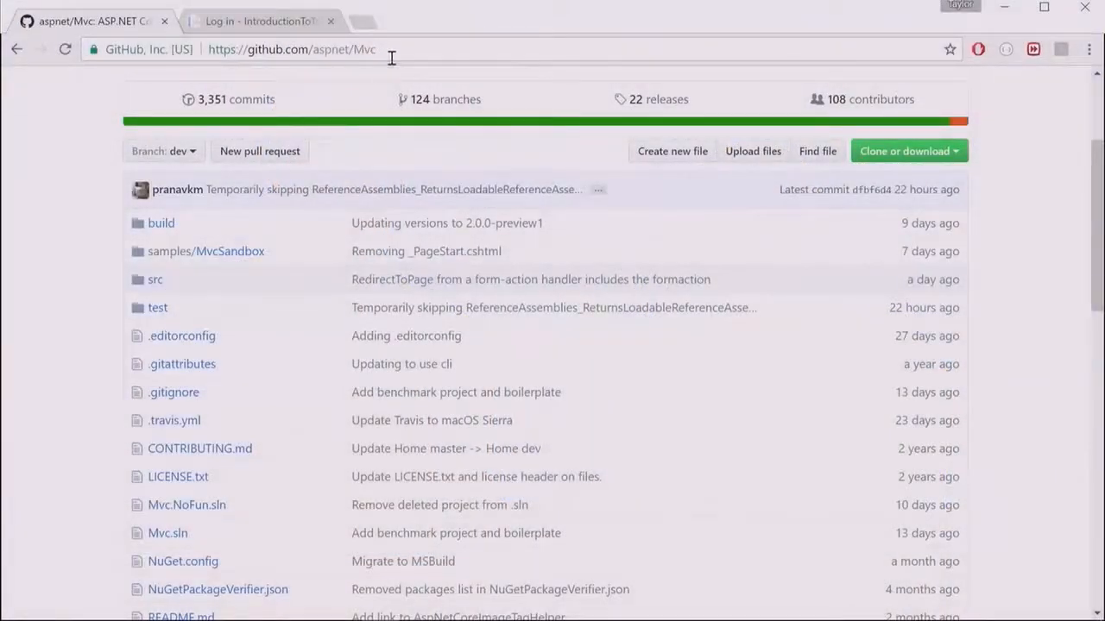
Open src/Microsoft.AspNetCore.Mvc.TagHelpers on GitHub, then search 'taghe' in a new tab.
left_click(154, 279)
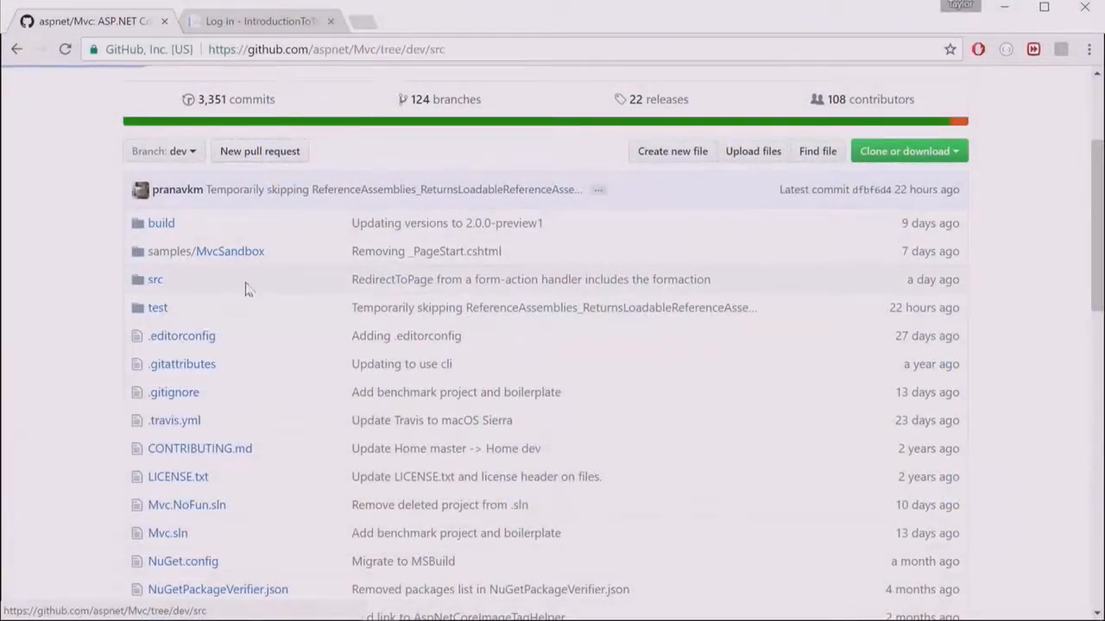
left_click(155, 278)
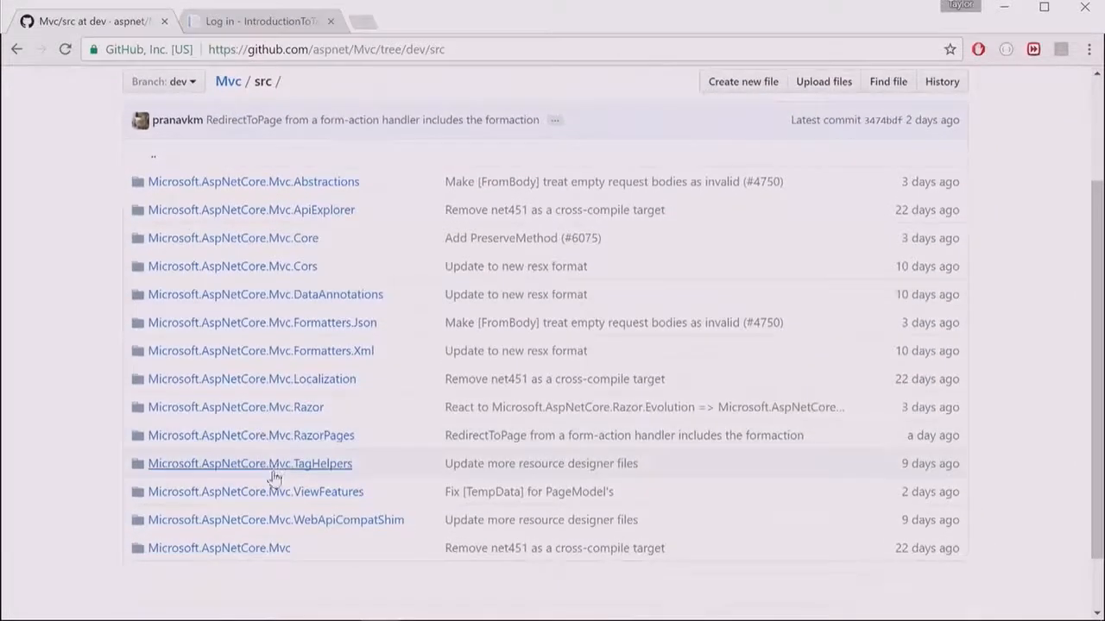
left_click(249, 464)
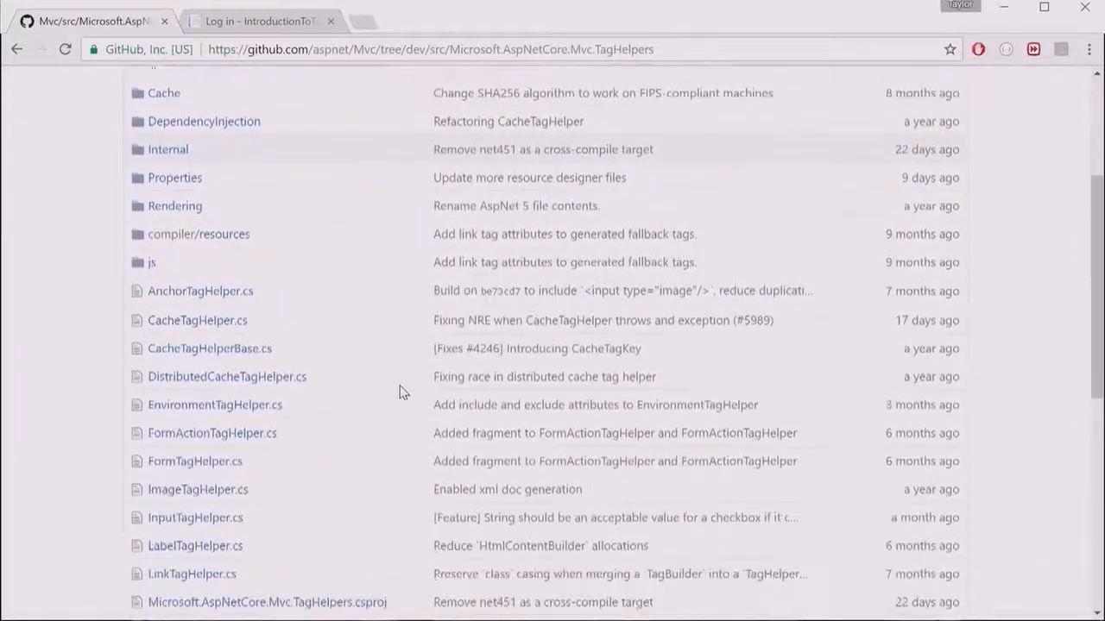
scroll("down", 3)
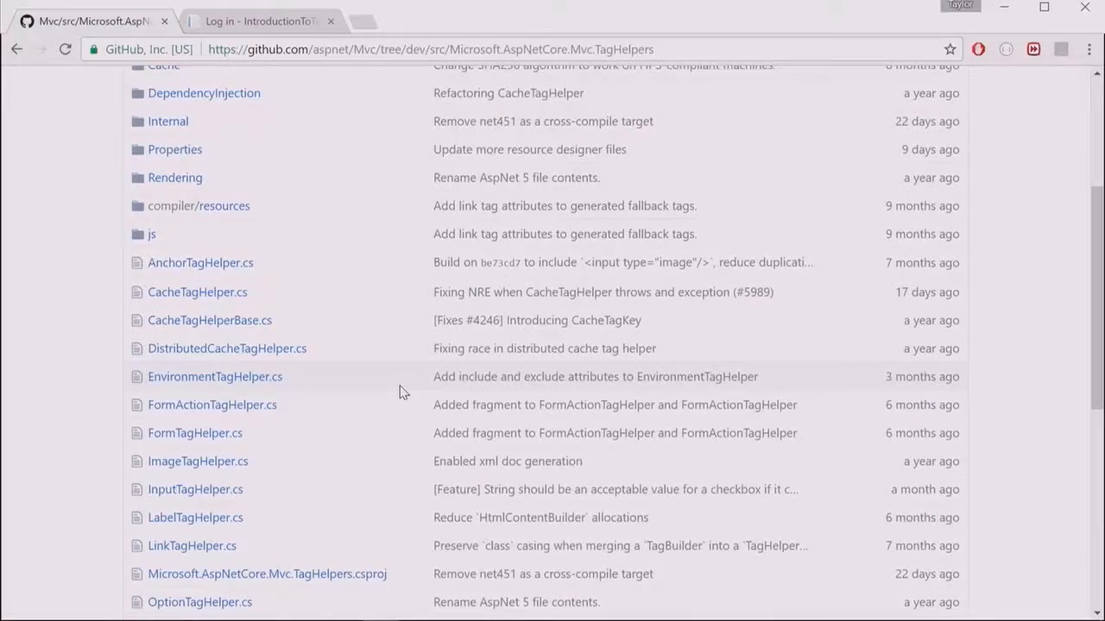
left_click(518, 21)
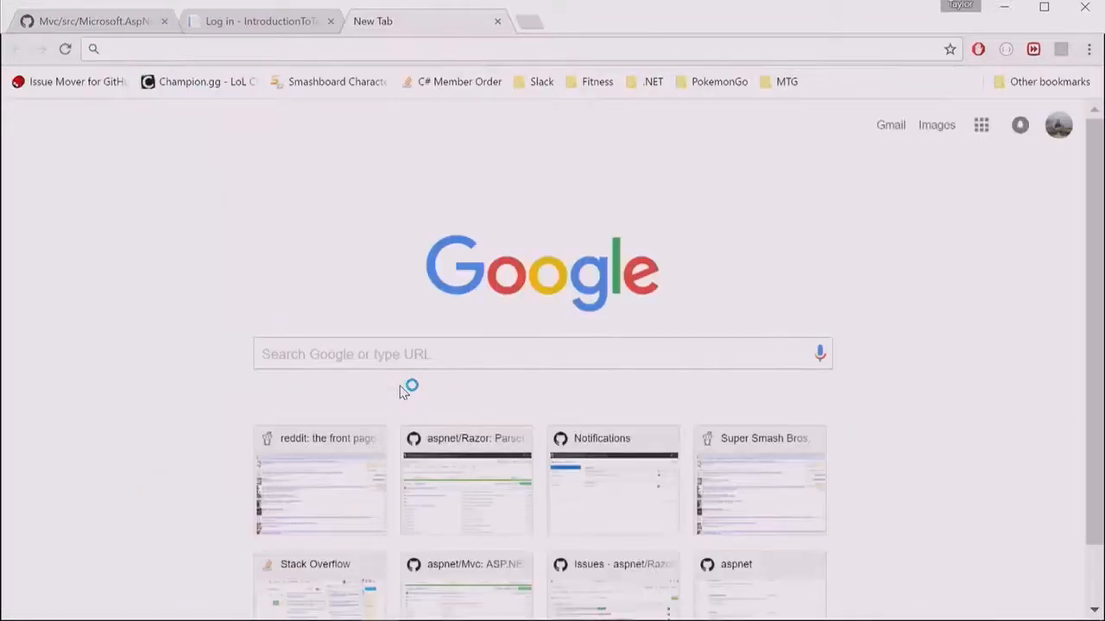
type("taghe")
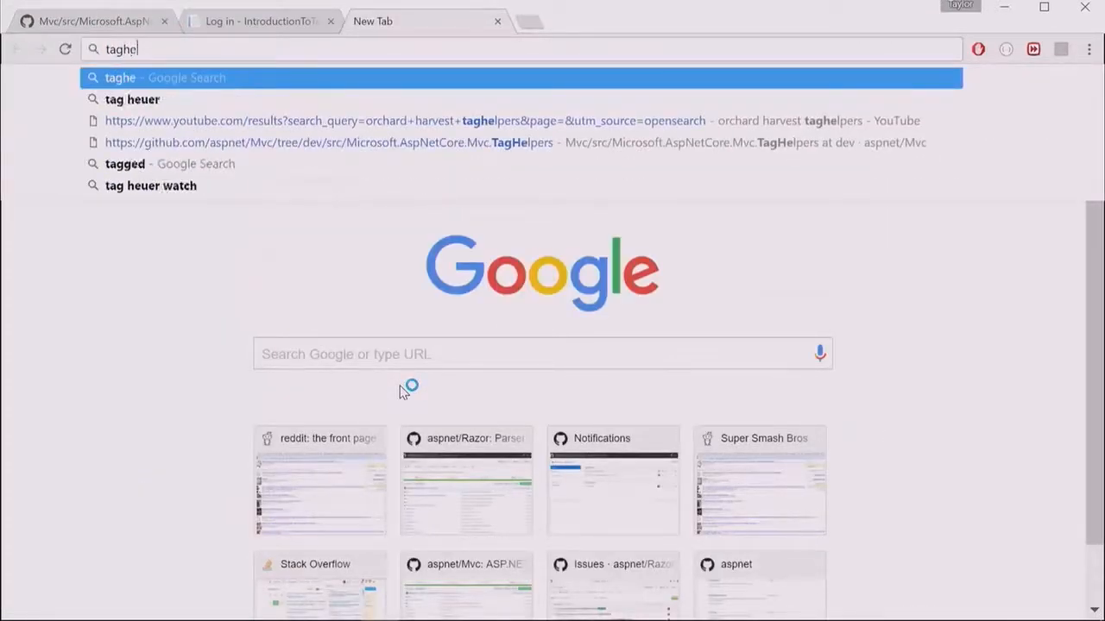